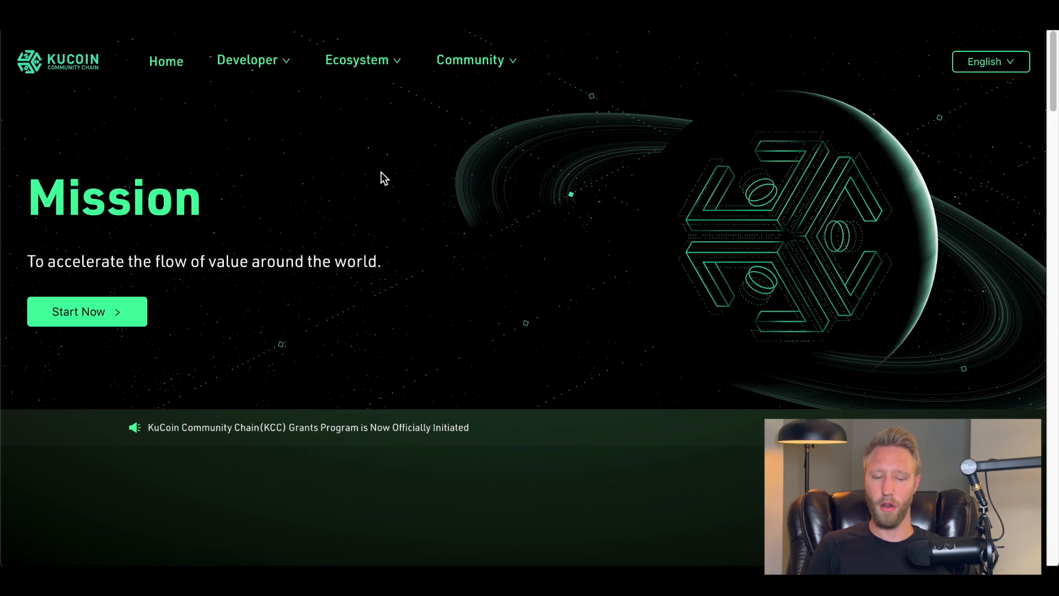
Scroll down through the Medium article 'What is KoffeeSwap | How to Use'.
scroll("down", 3)
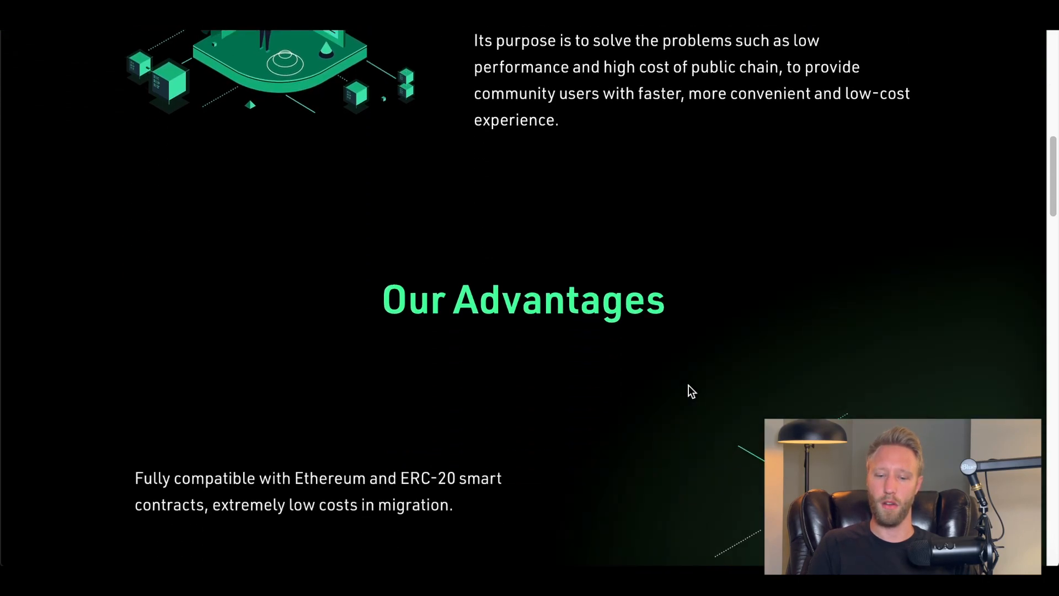
scroll("down", 3)
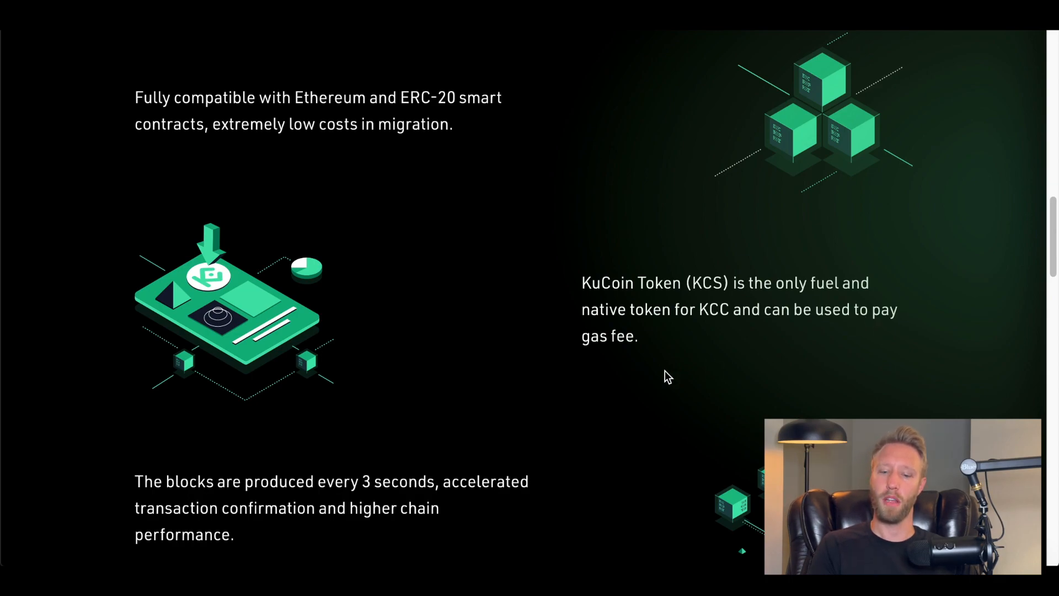
scroll("down", 3)
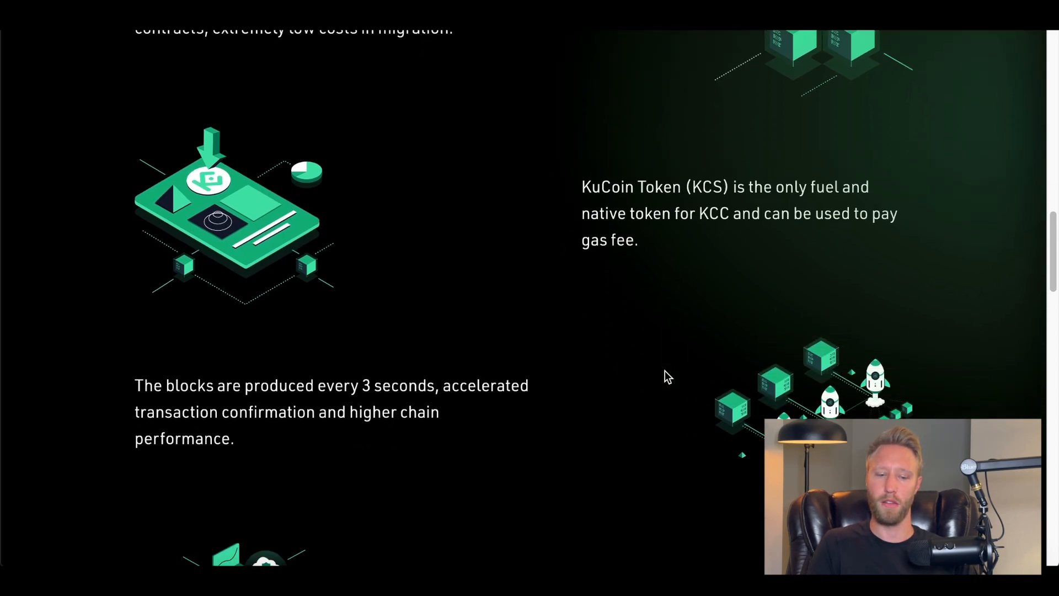
scroll("down", 3)
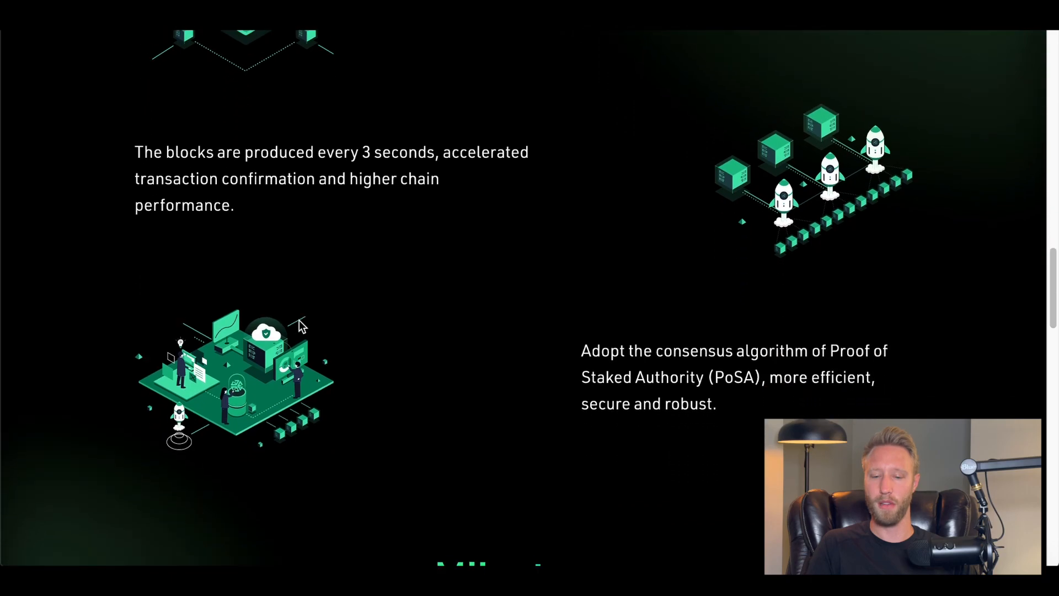
scroll("down", 3)
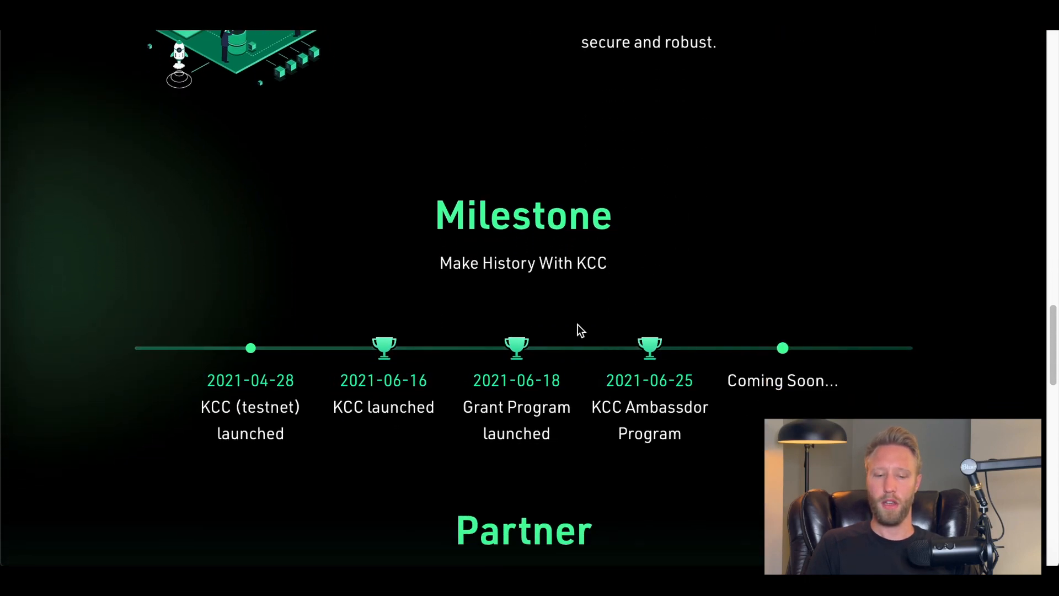
mouse_move(401, 428)
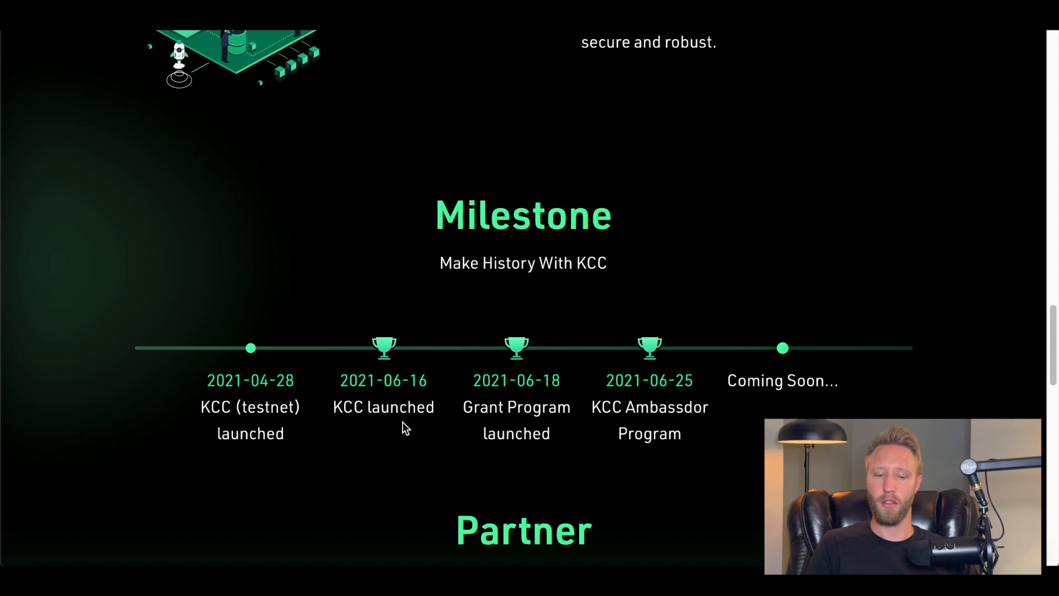
mouse_move(232, 413)
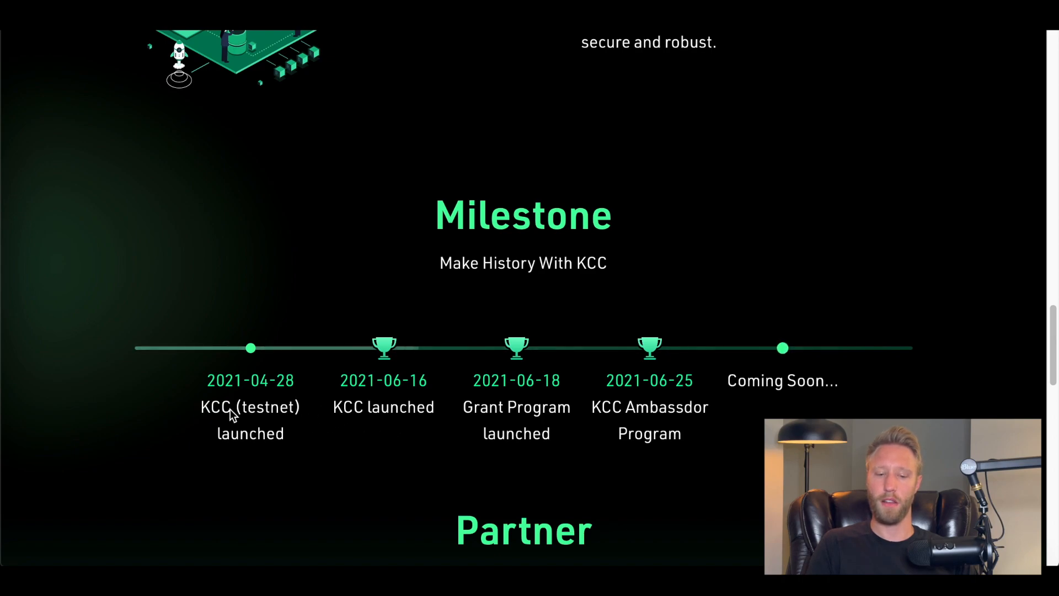
mouse_move(355, 65)
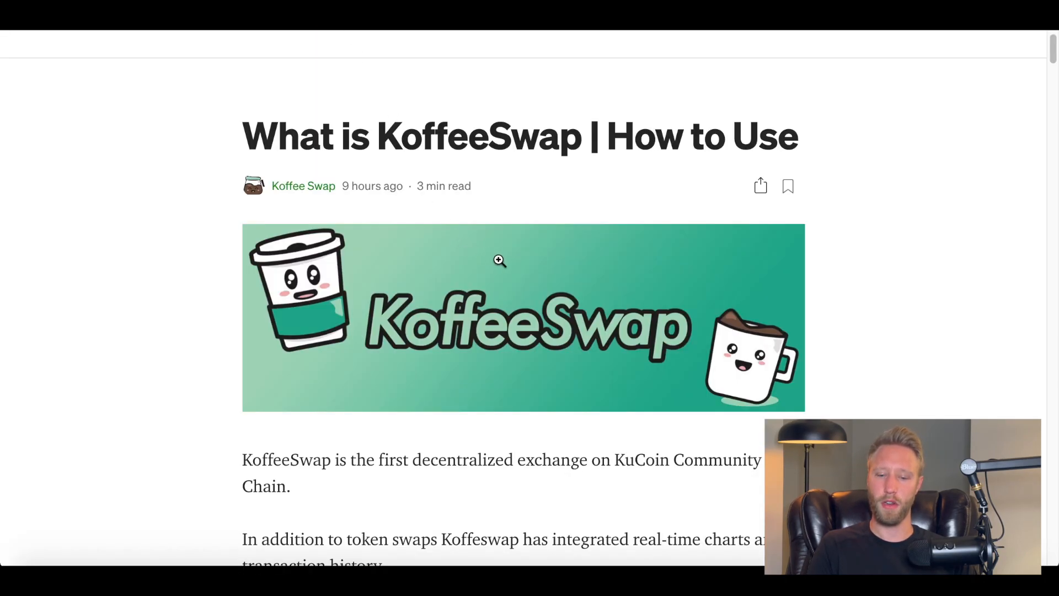
scroll("down", 3)
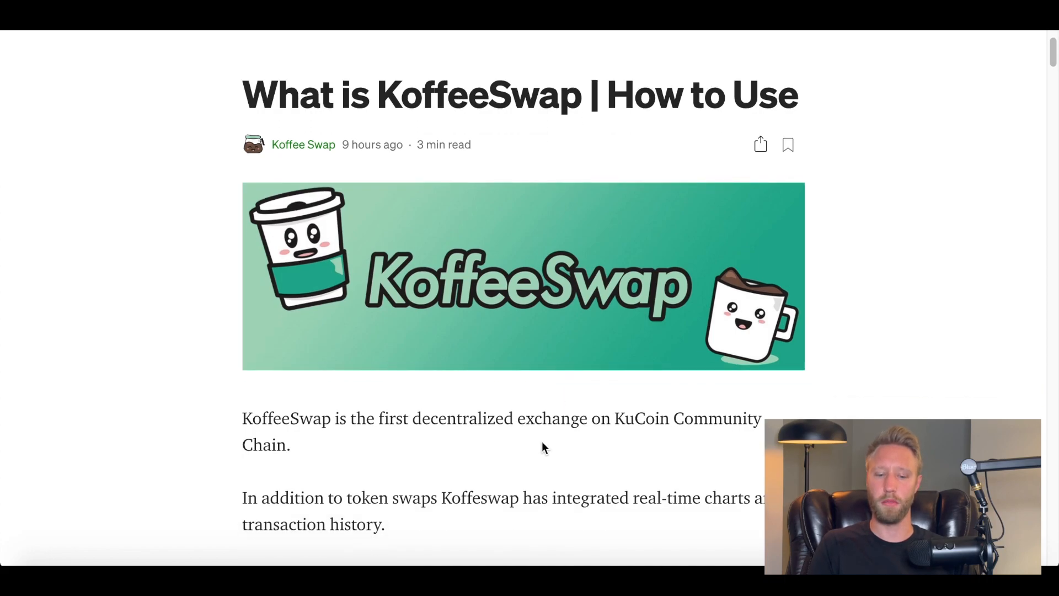
scroll("down", 3)
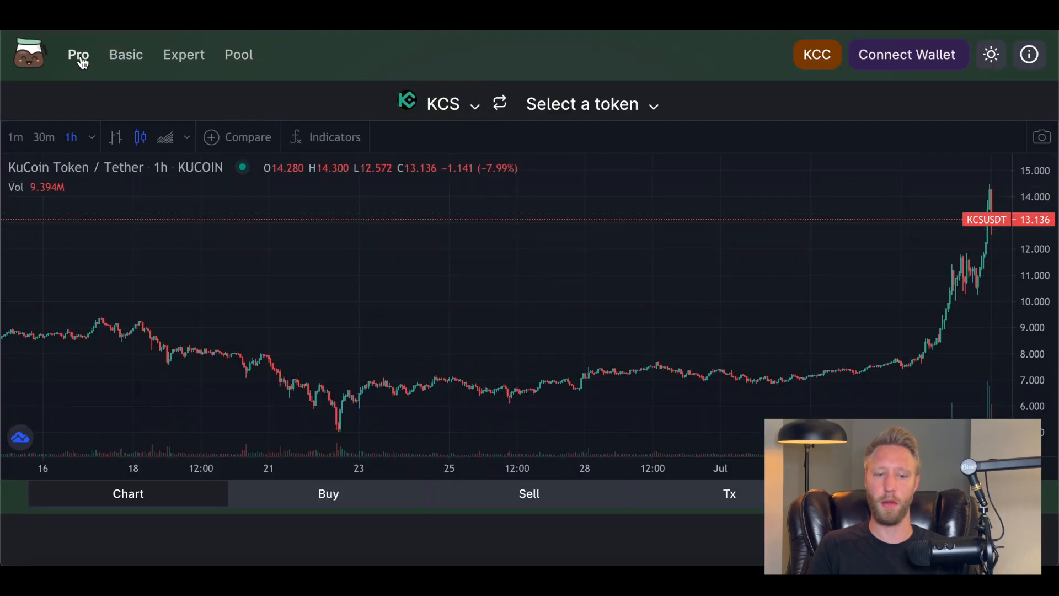
left_click(183, 55)
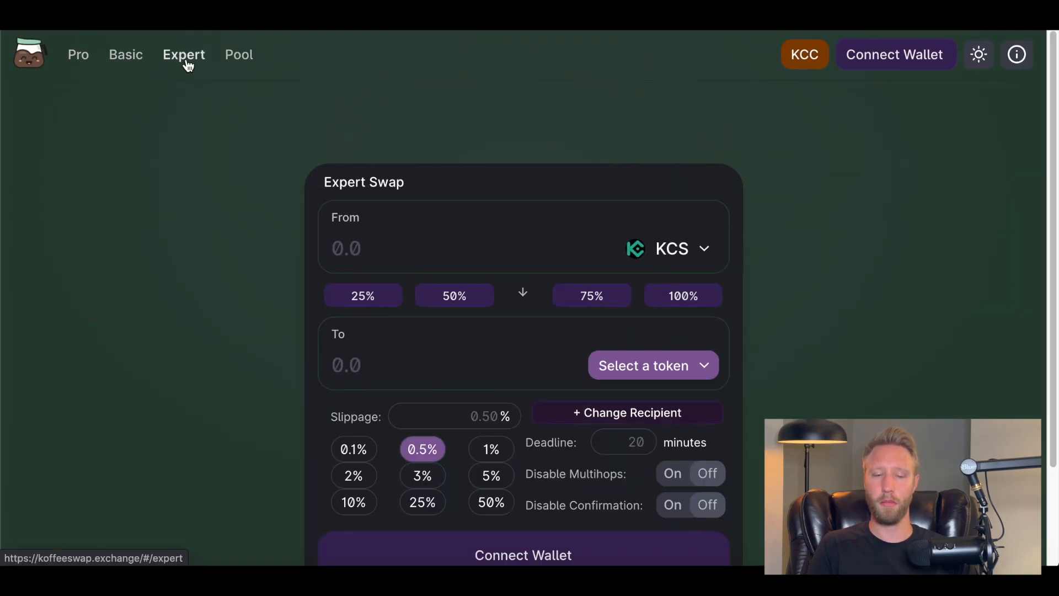
left_click(77, 55)
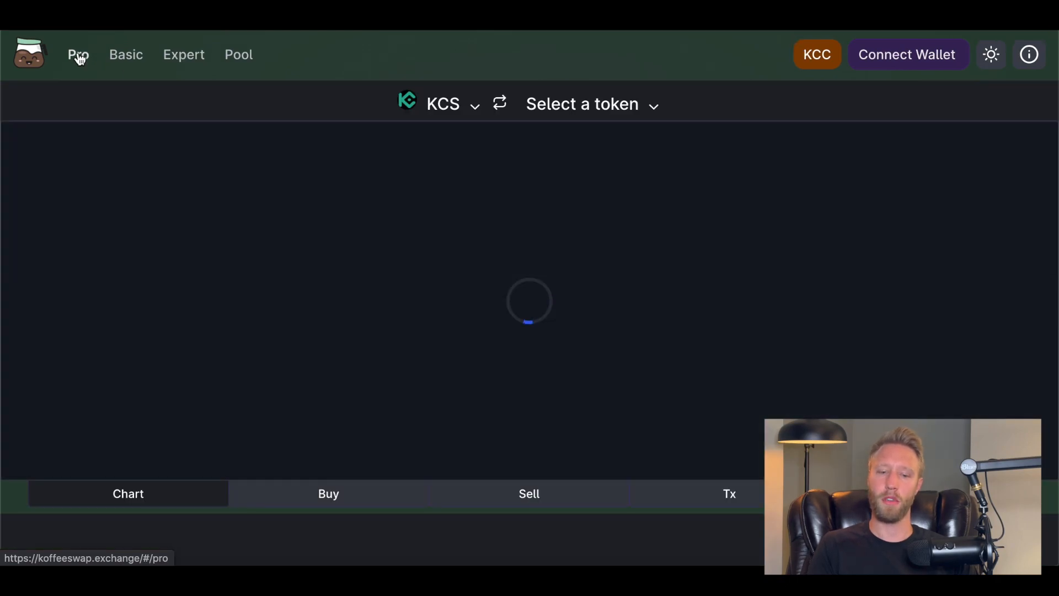
left_click(77, 55)
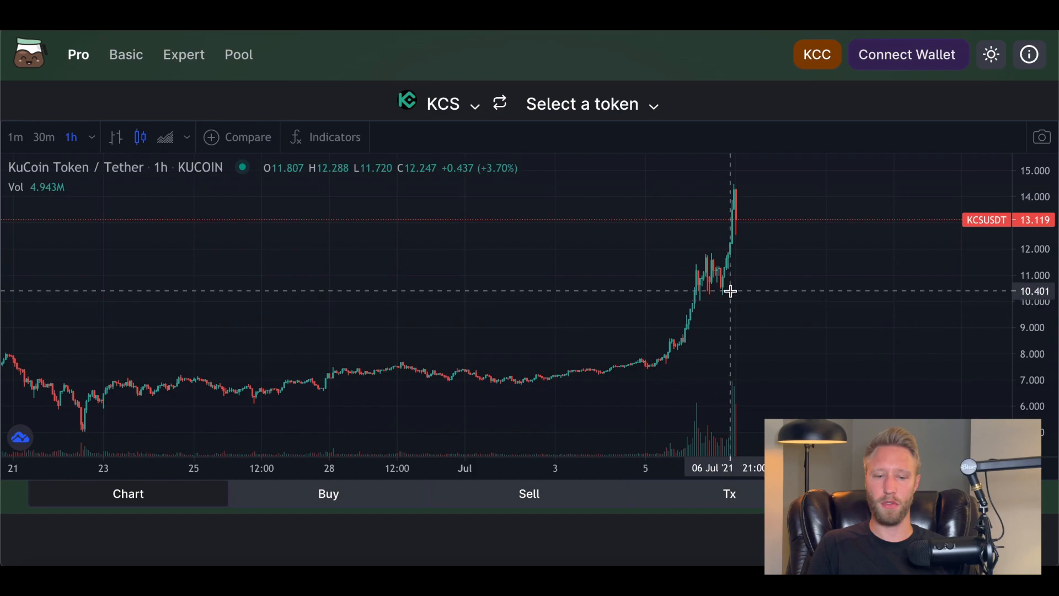
mouse_move(689, 348)
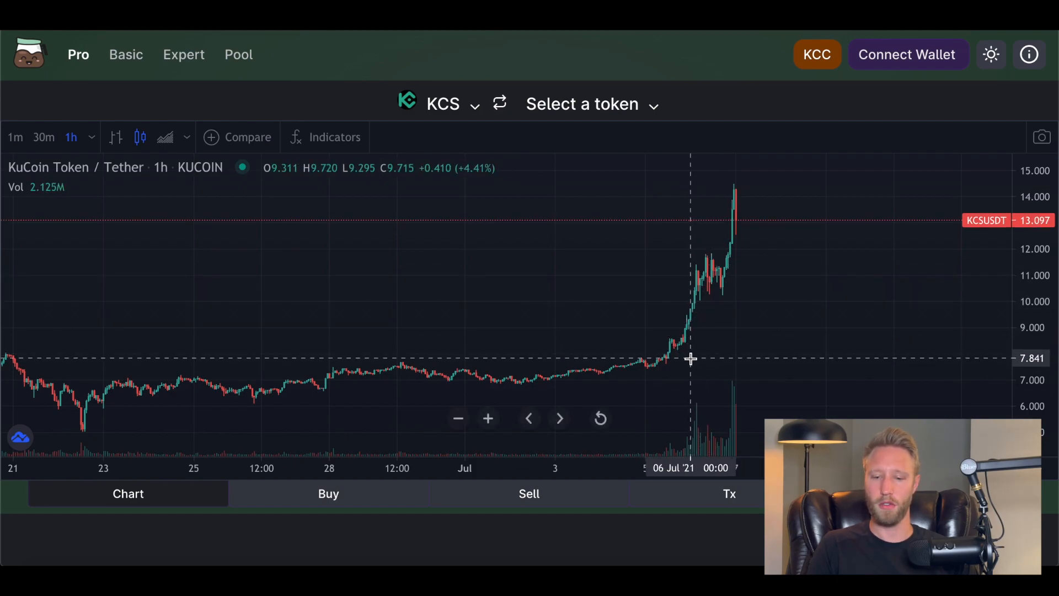
mouse_move(692, 353)
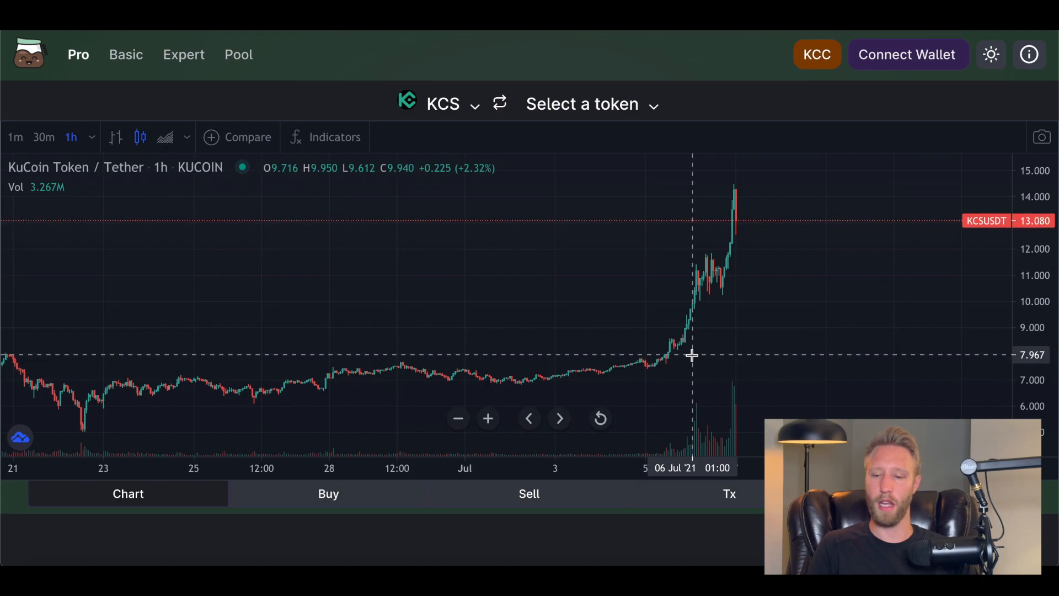
mouse_move(777, 229)
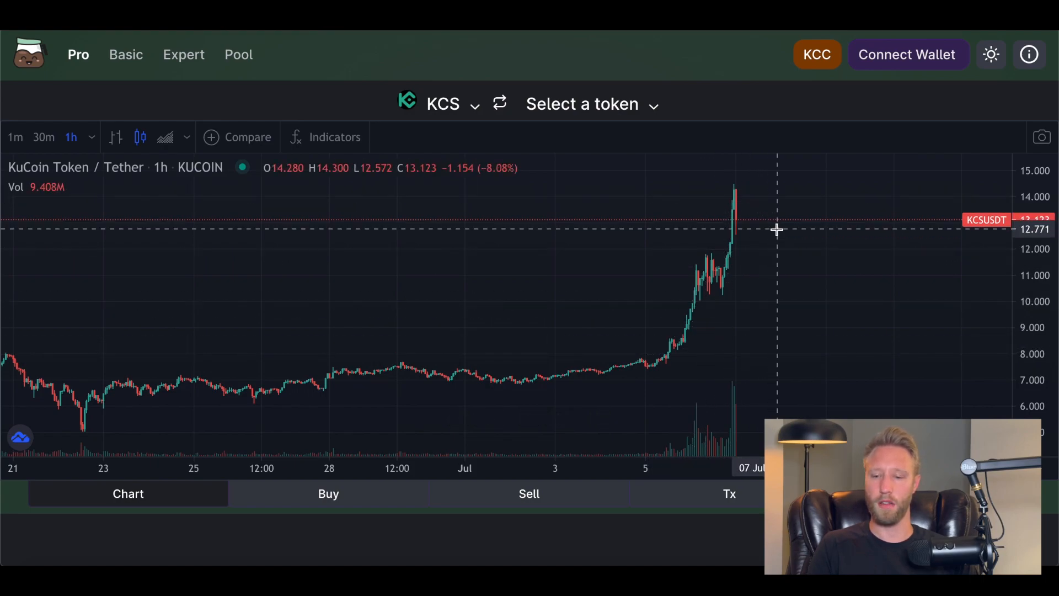
mouse_move(763, 287)
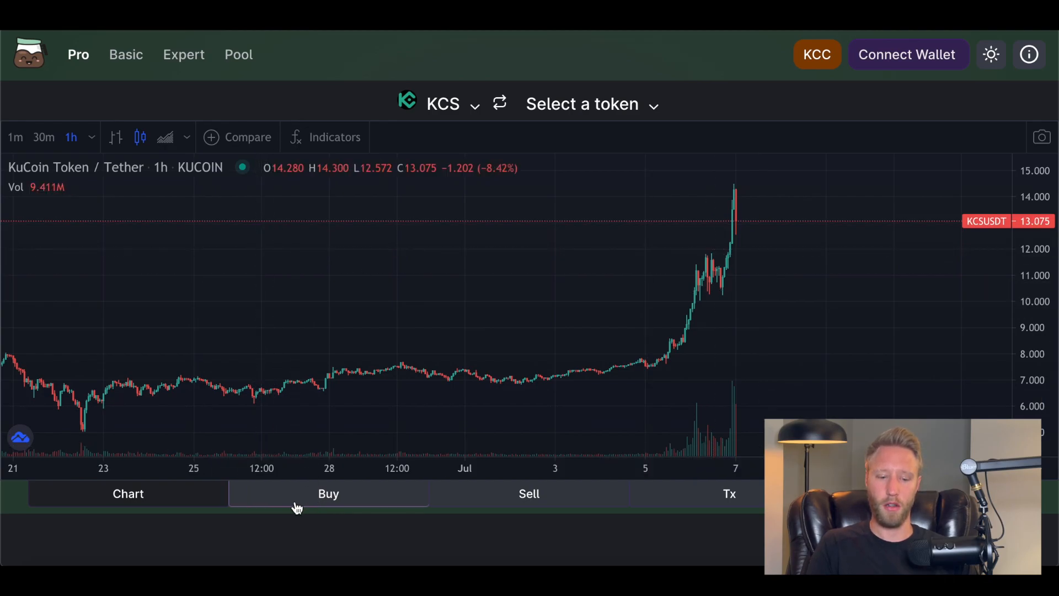
Choose KOFFEE as the token to buy with KCS and show its price chart.
left_click(329, 493)
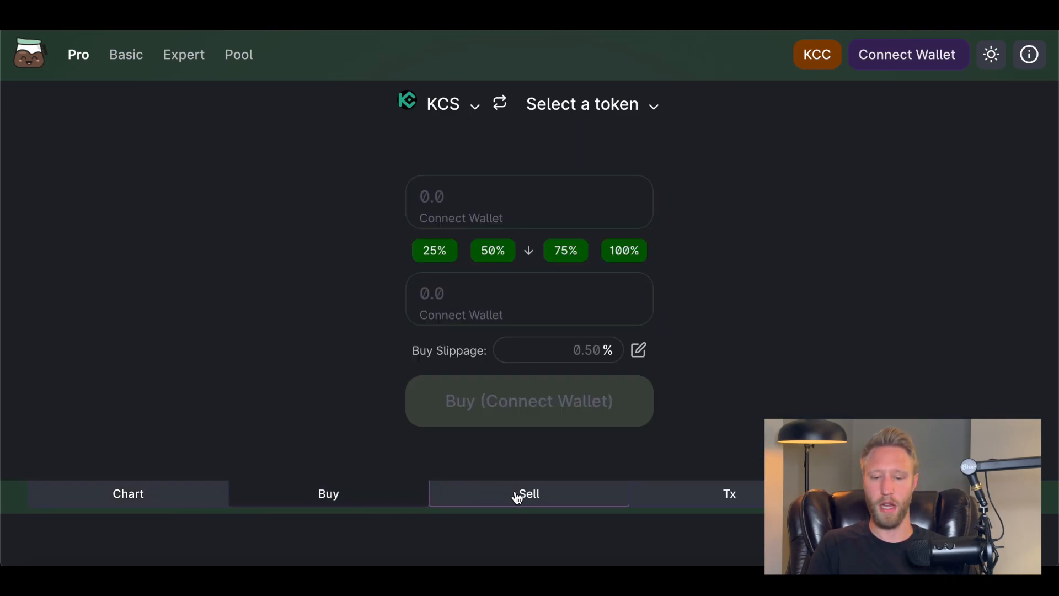
left_click(582, 103)
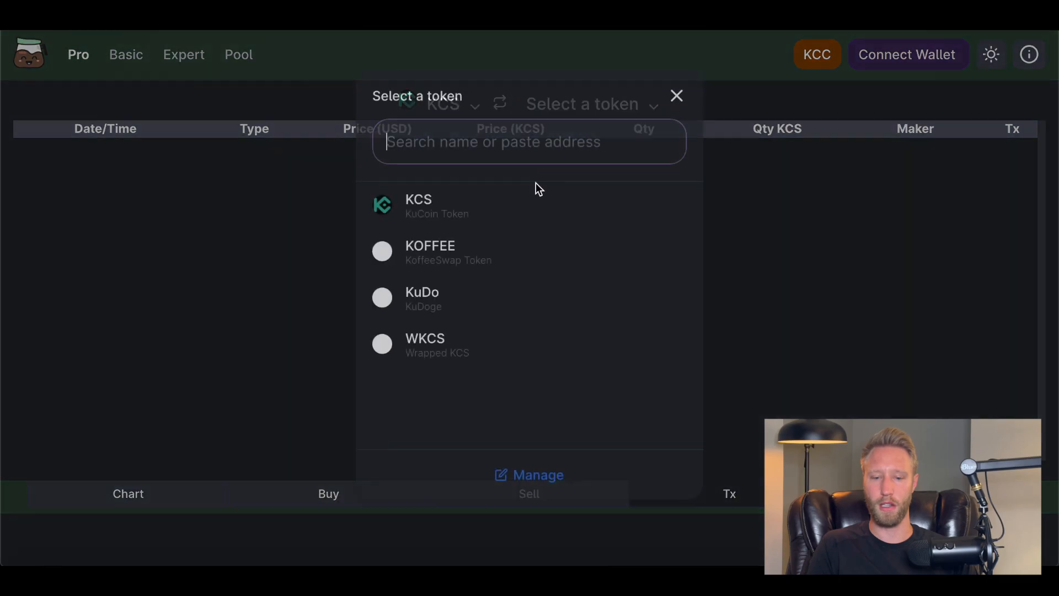
left_click(430, 251)
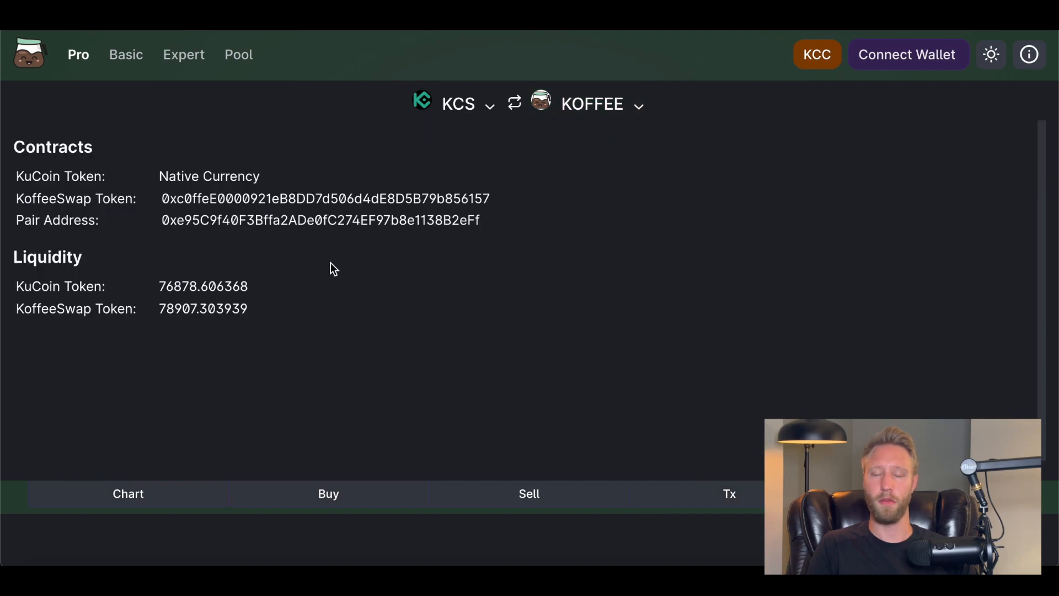
mouse_move(87, 513)
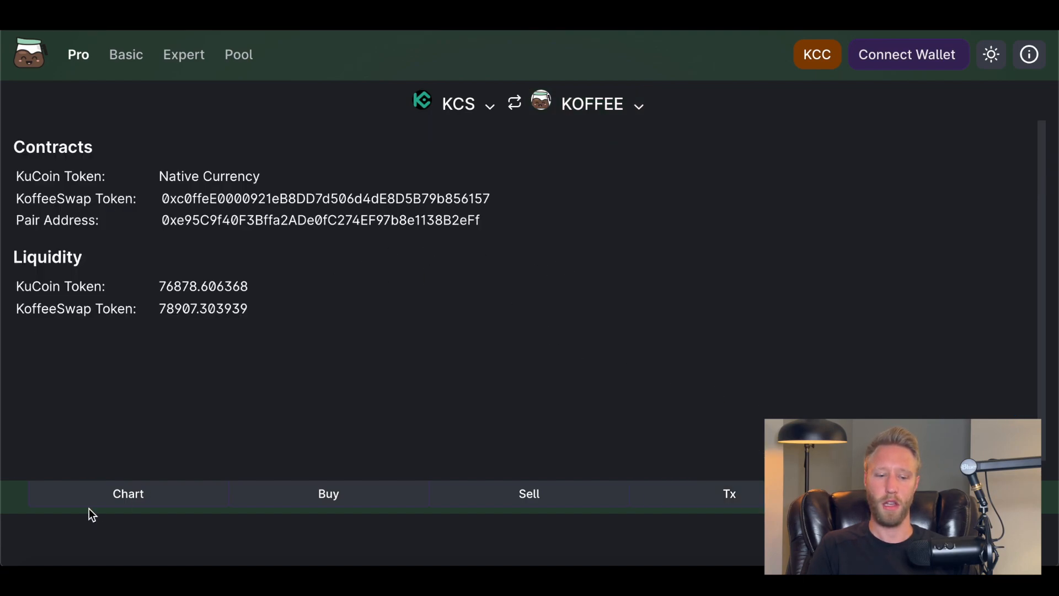
left_click(128, 493)
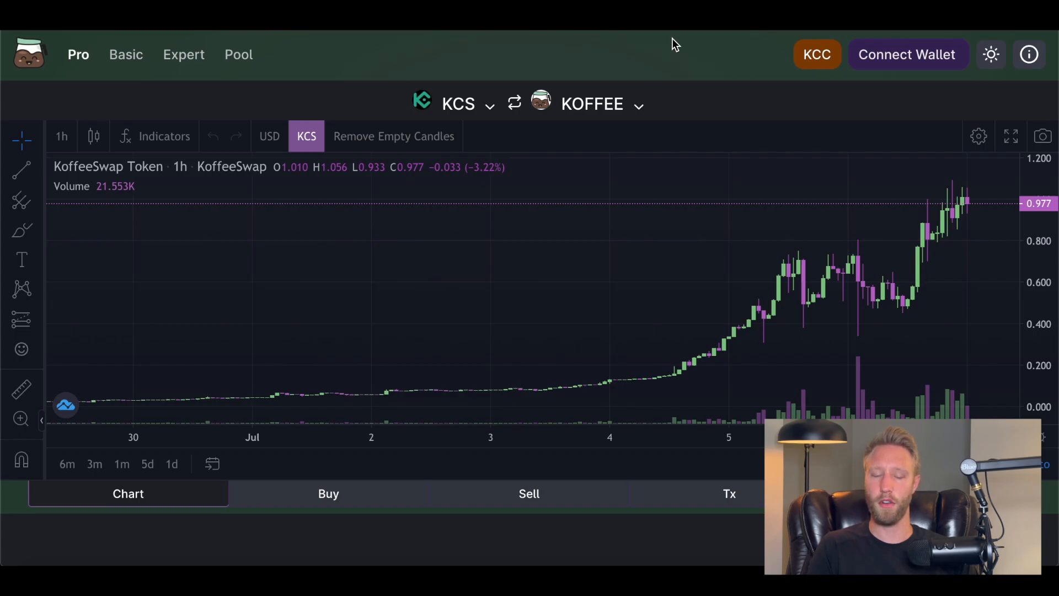
Start connecting a wallet to KoffeeSwap, picking MetaMask.
left_click(909, 54)
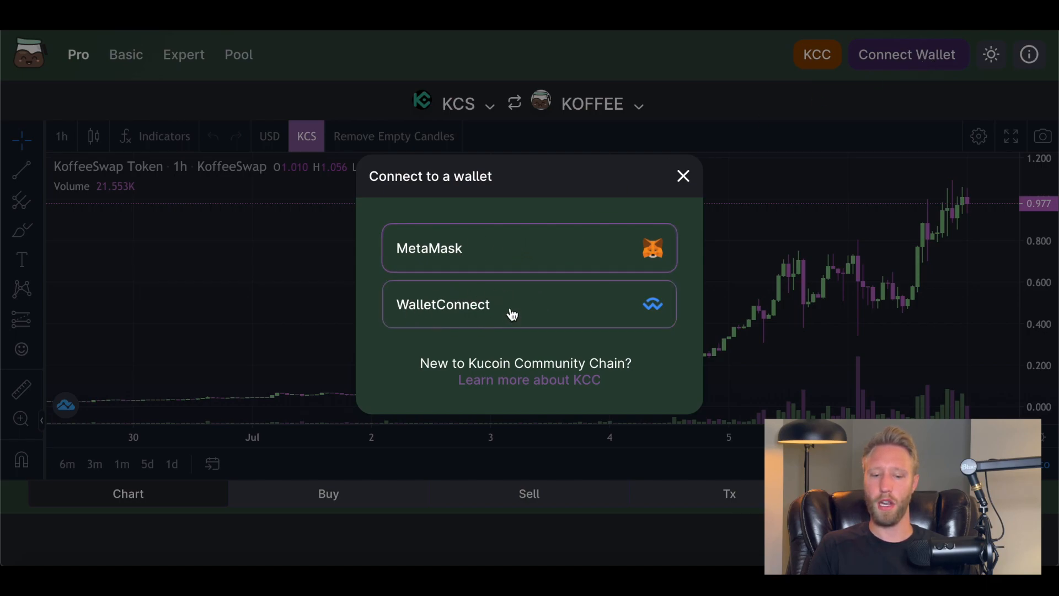
mouse_move(584, 248)
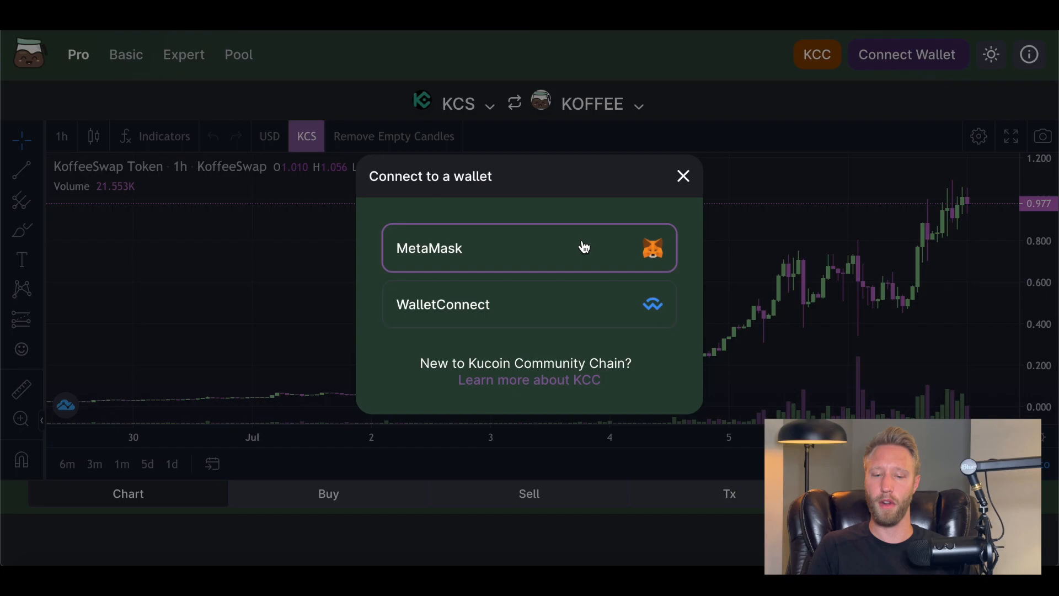
left_click(684, 175)
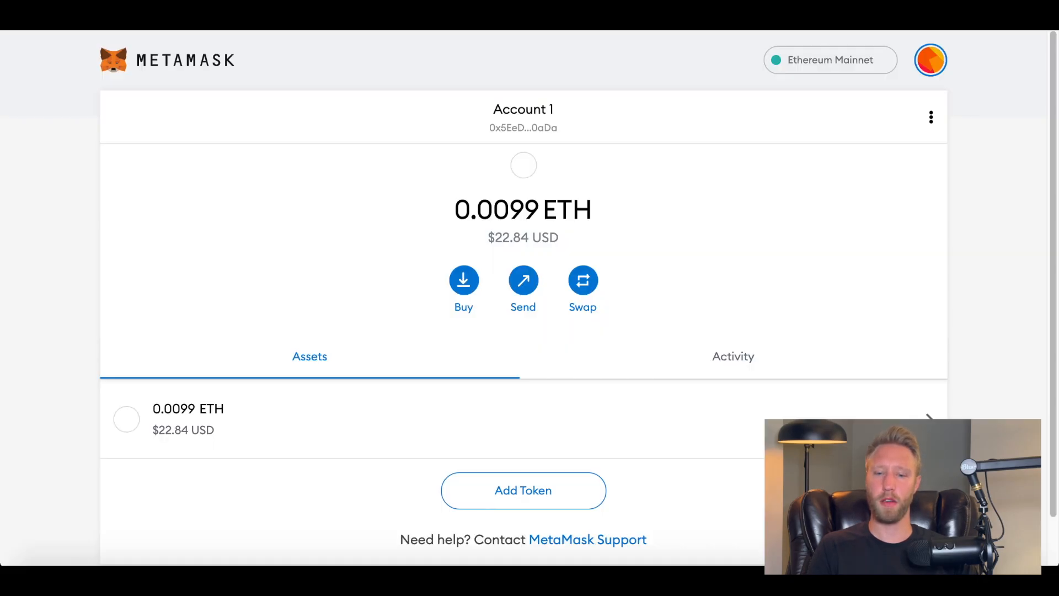
From MetaMask's network list, choose Custom RPC to bring up the New Network form.
left_click(830, 60)
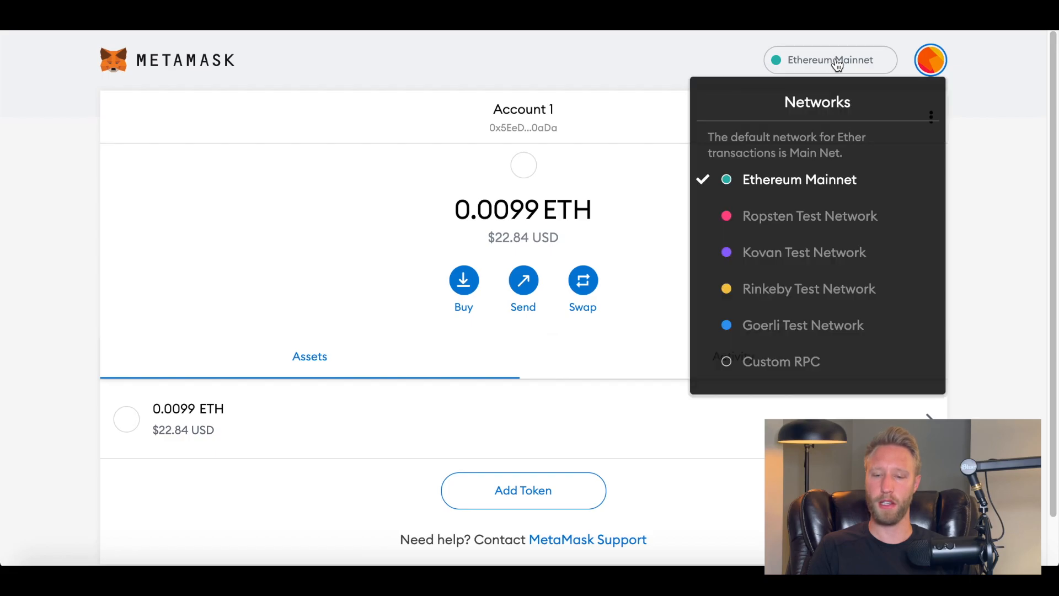
mouse_move(797, 371)
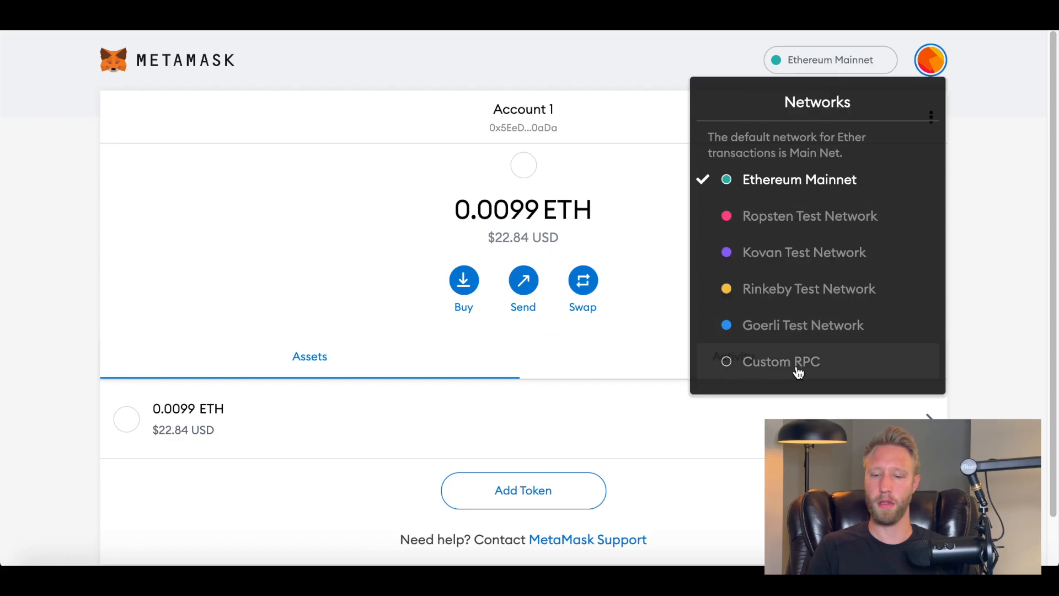
left_click(781, 362)
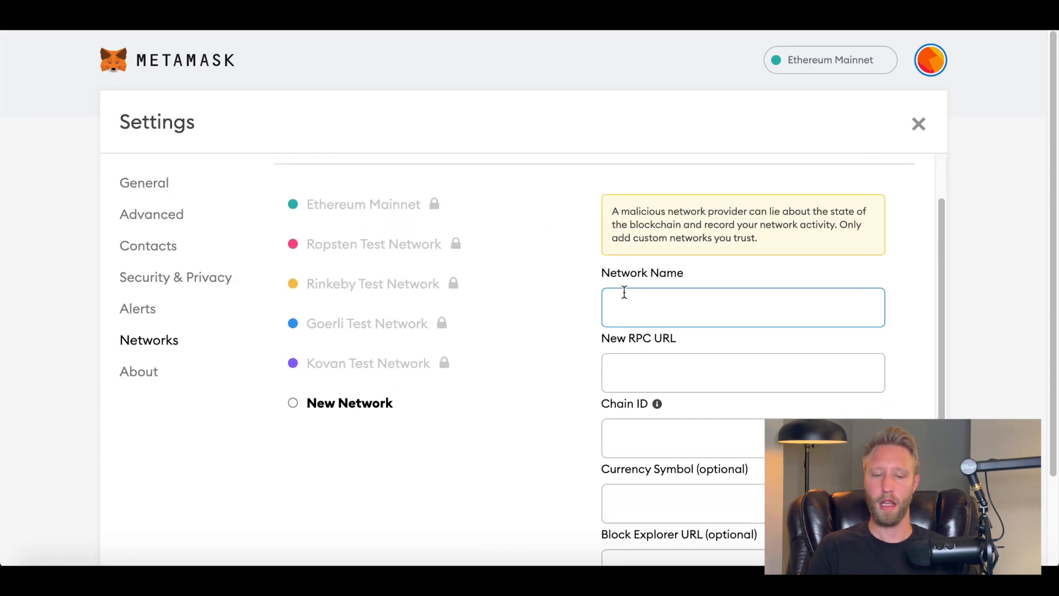
scroll("down", 3)
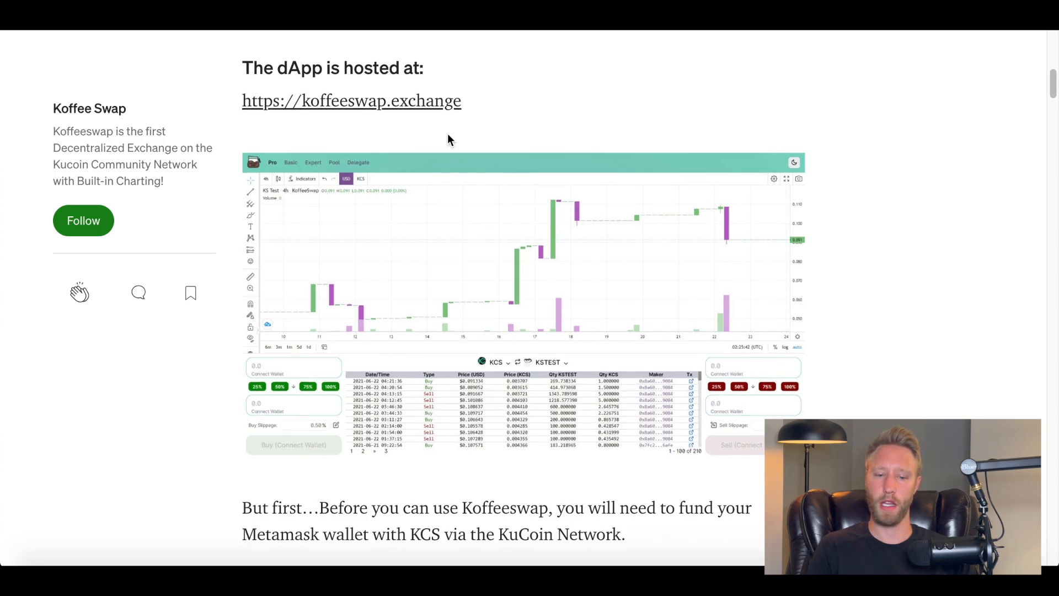
Scroll the Medium article to the KCC network settings (RPC URL, chain ID 321, symbol KCS).
scroll("down", 3)
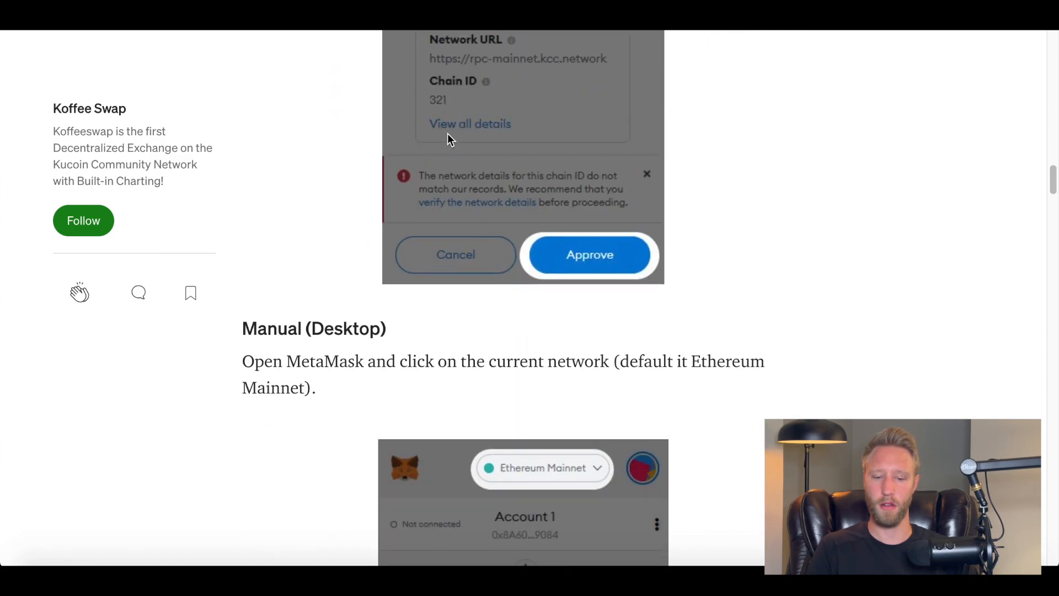
scroll("down", 3)
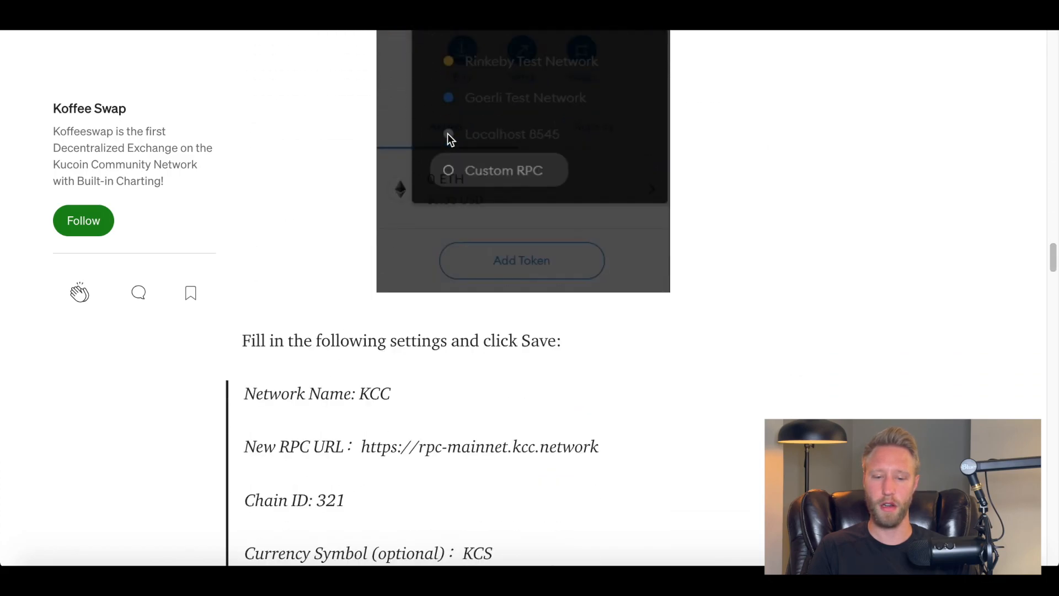
scroll("down", 3)
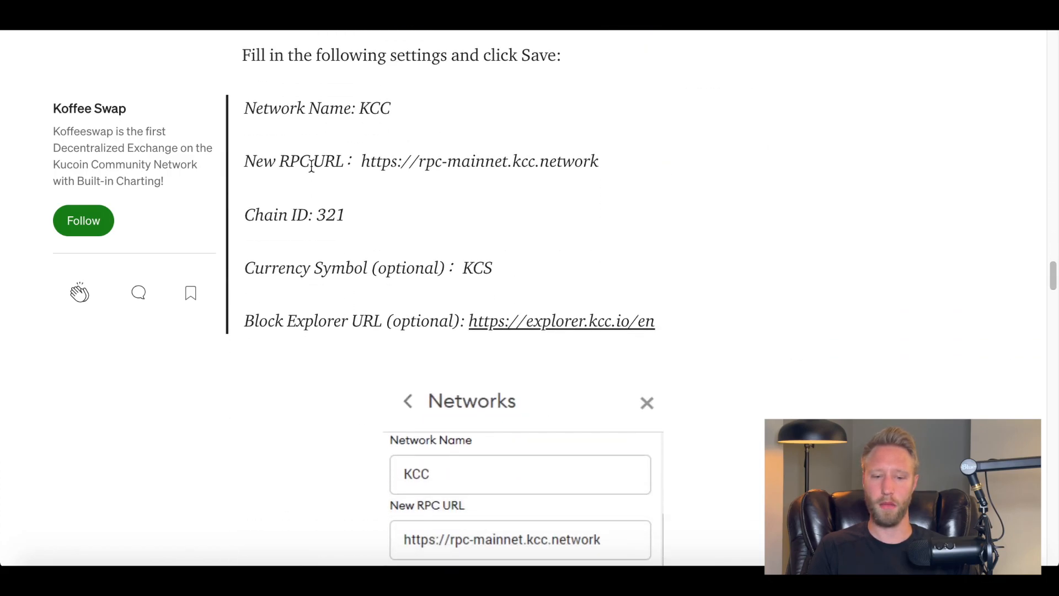
mouse_move(312, 214)
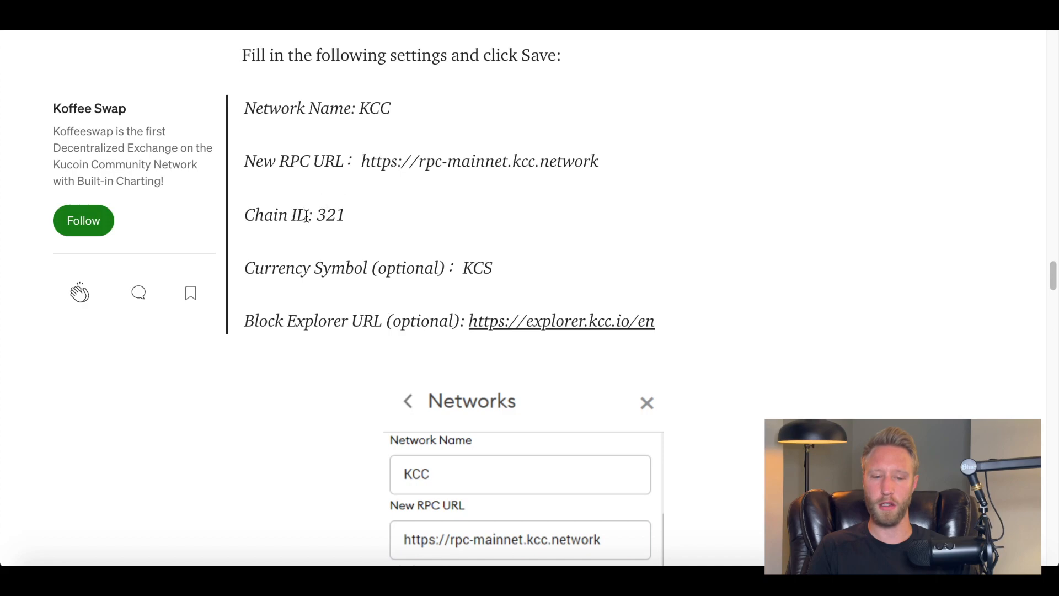
mouse_move(402, 286)
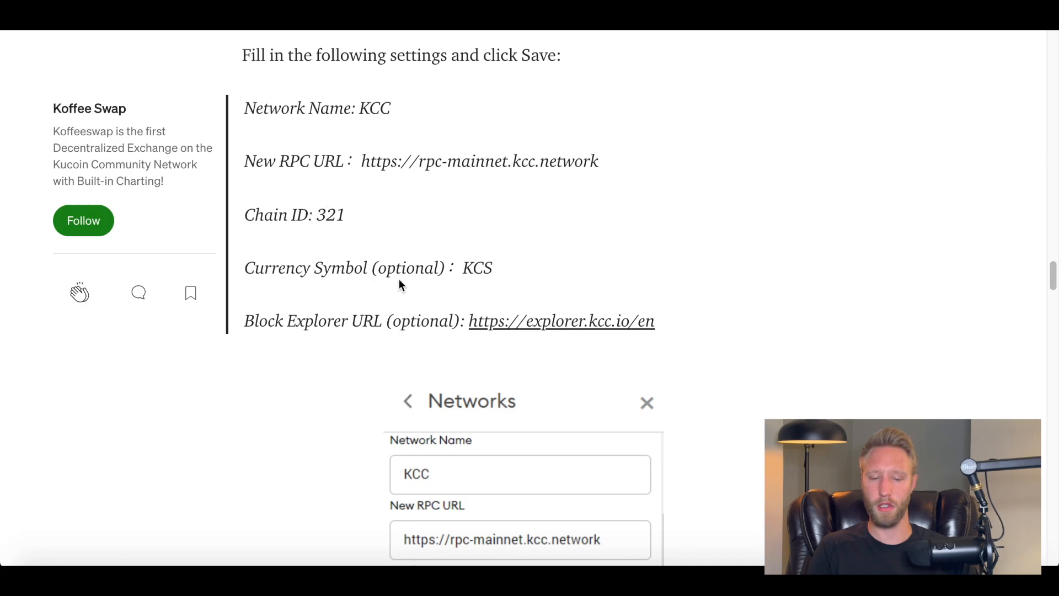
mouse_move(324, 339)
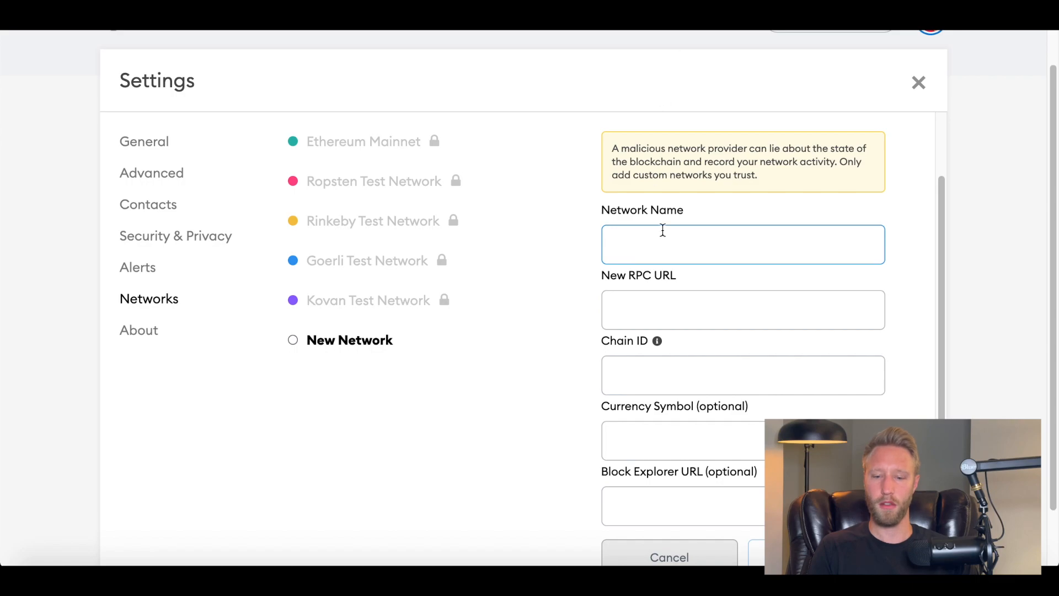
Enter KCC as the new network's name.
type("KCC")
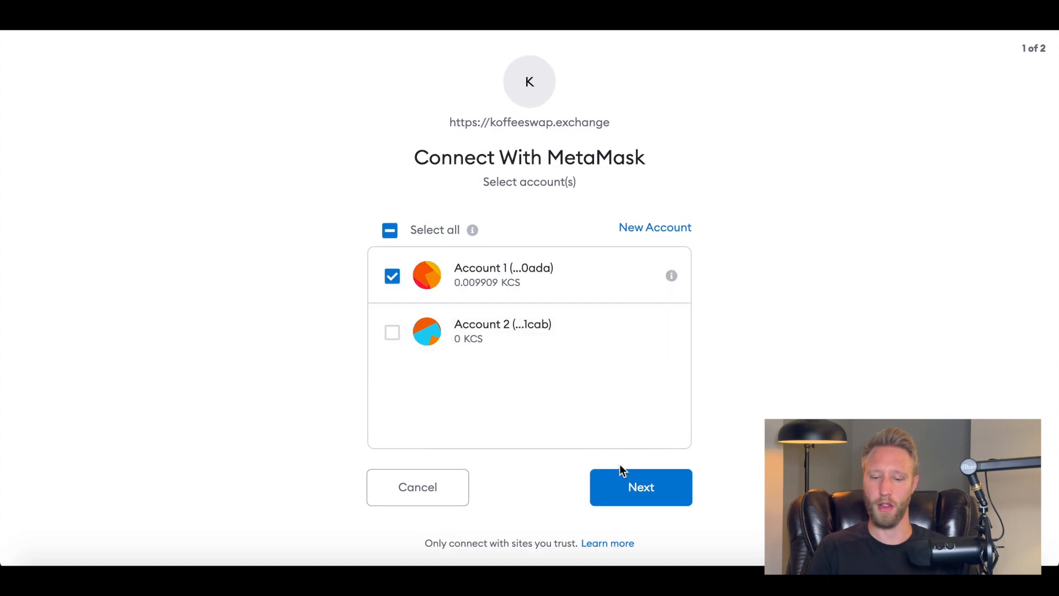
Approve connecting Account 1 to koffeeswap.exchange via Next and Connect.
left_click(639, 487)
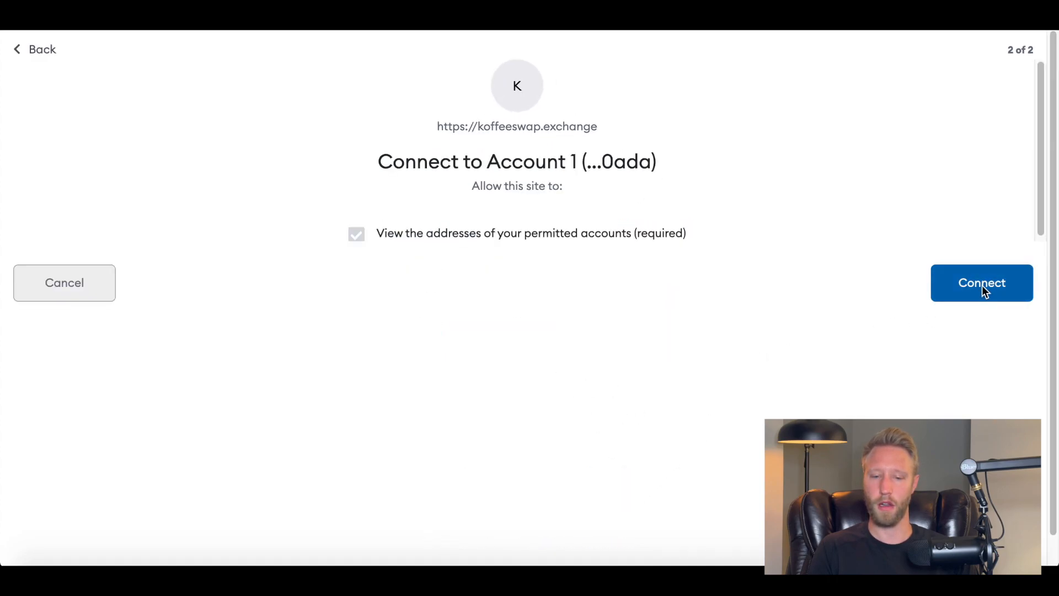
left_click(982, 282)
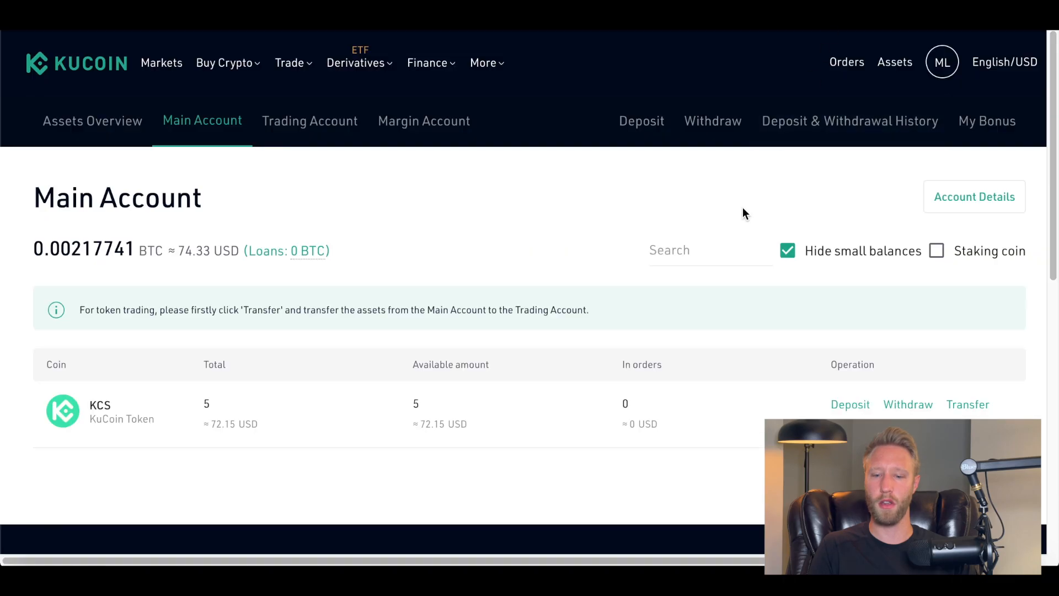
mouse_move(216, 209)
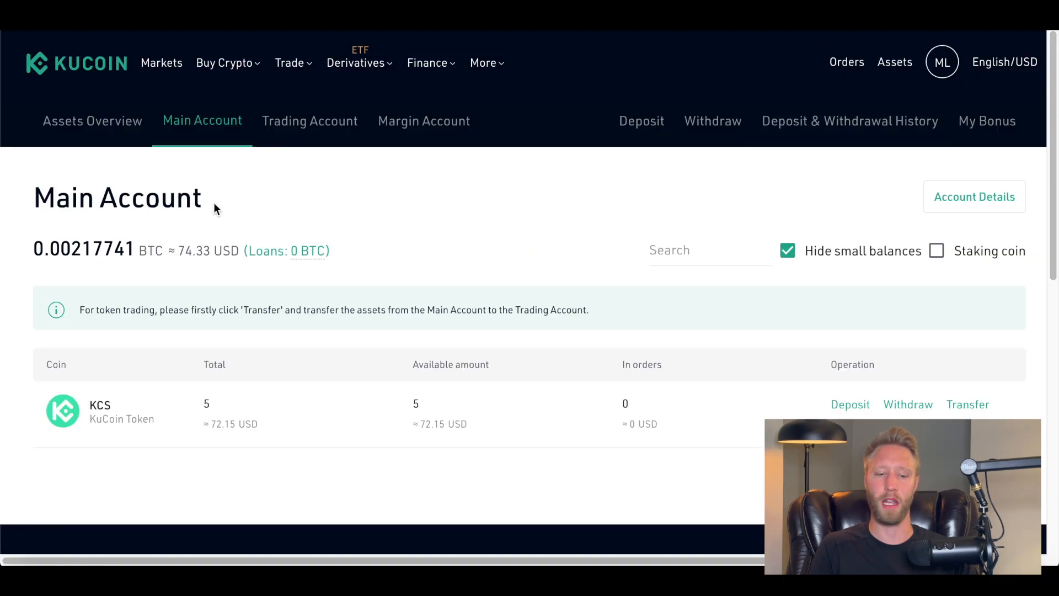
mouse_move(260, 205)
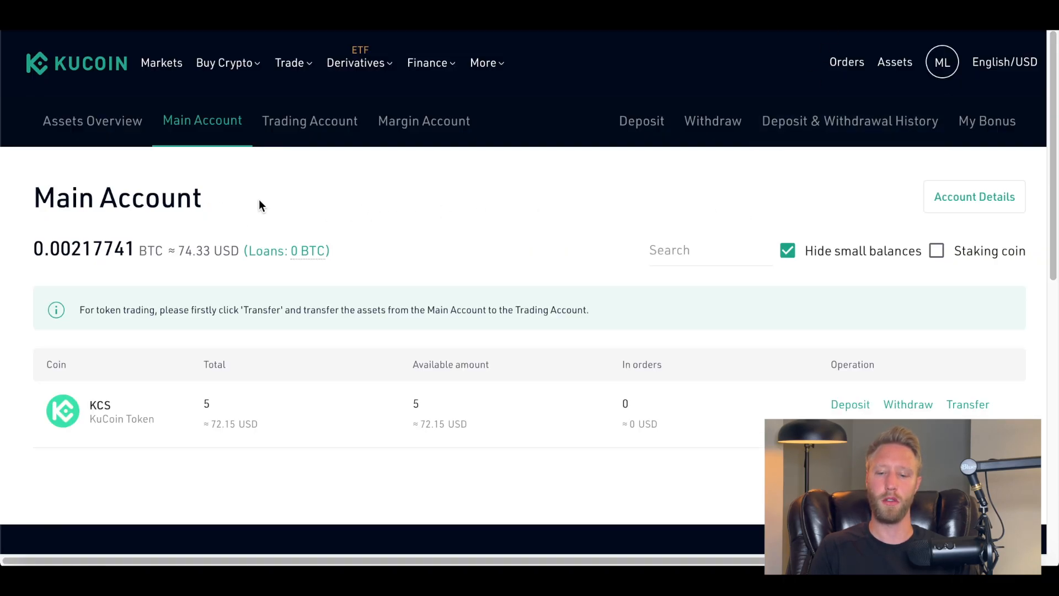
mouse_move(387, 214)
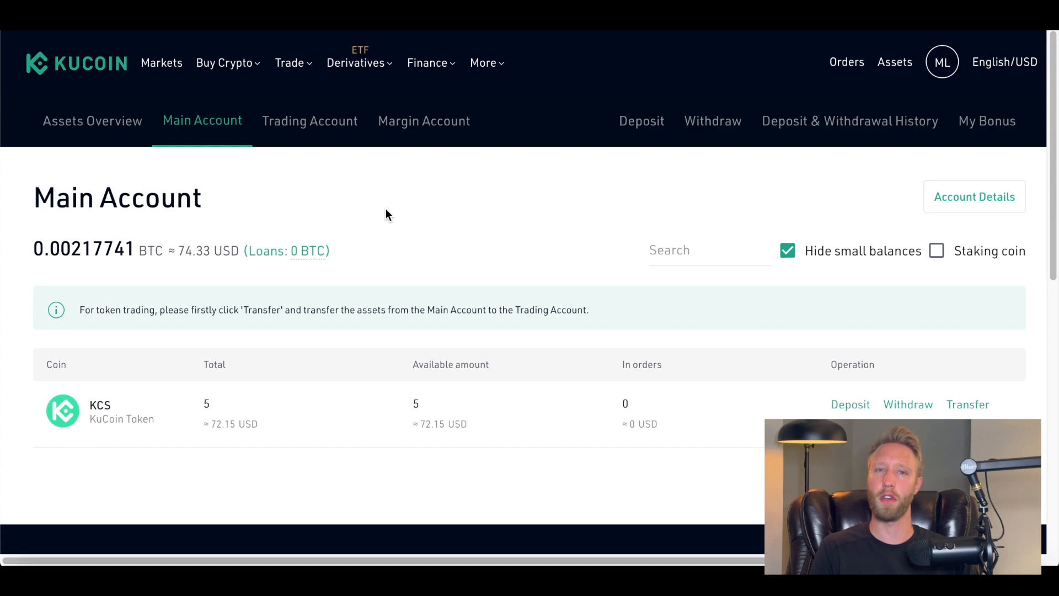
Start a withdrawal from the KCS row on KuCoin's Main Account page.
scroll("down", 3)
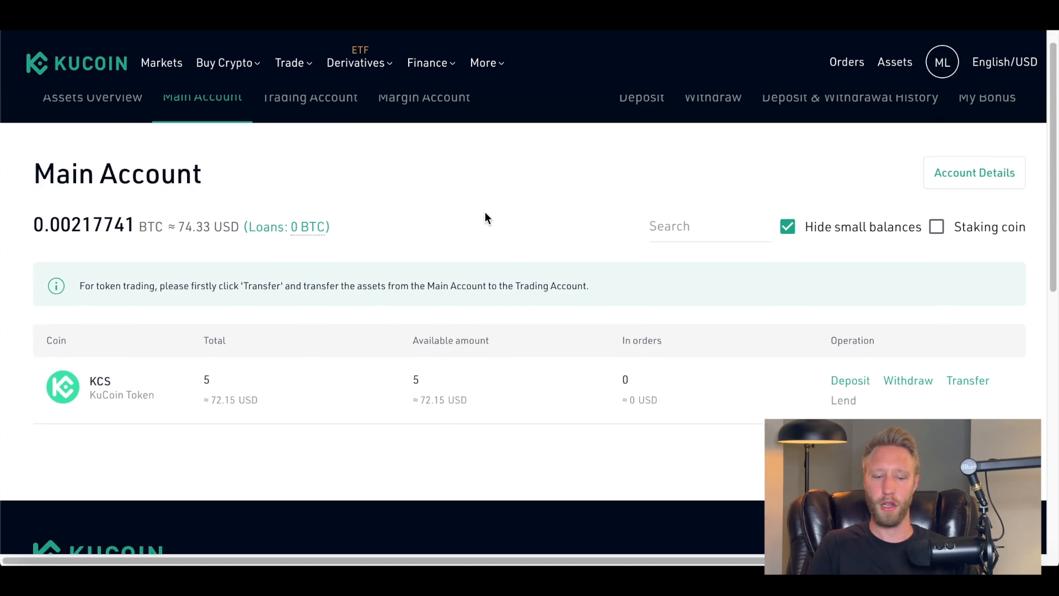
scroll("down", 3)
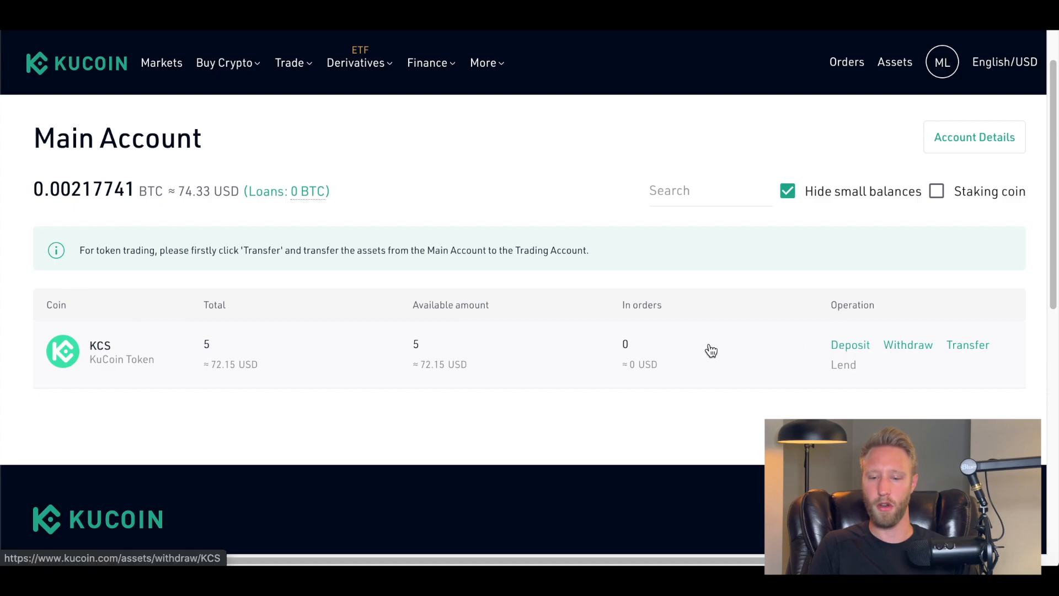
left_click(908, 345)
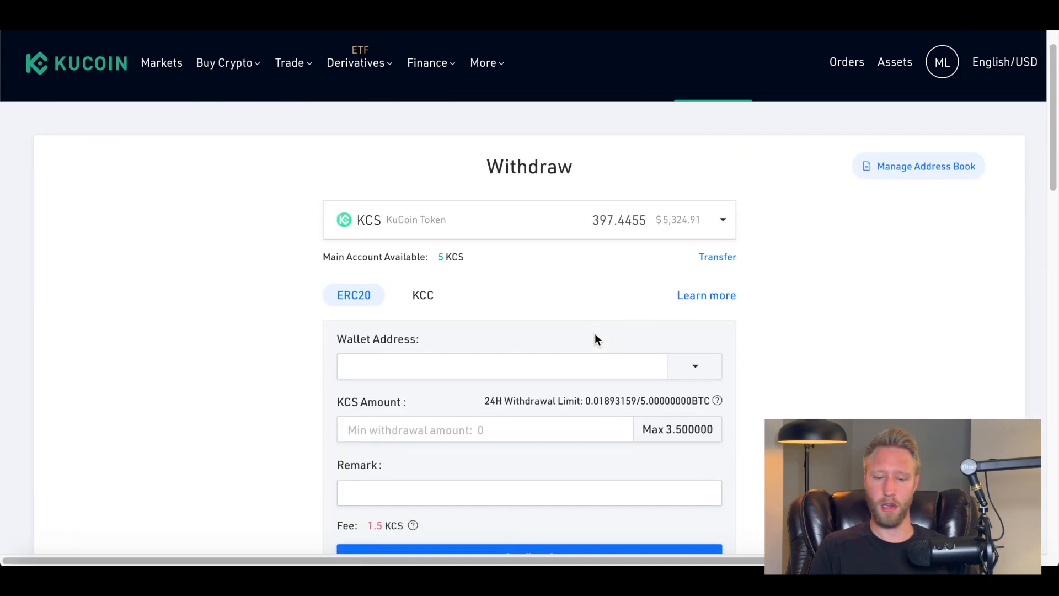
Switch the withdrawal network from ERC20 to KCC, giving a 0 KCS fee.
scroll("down", 3)
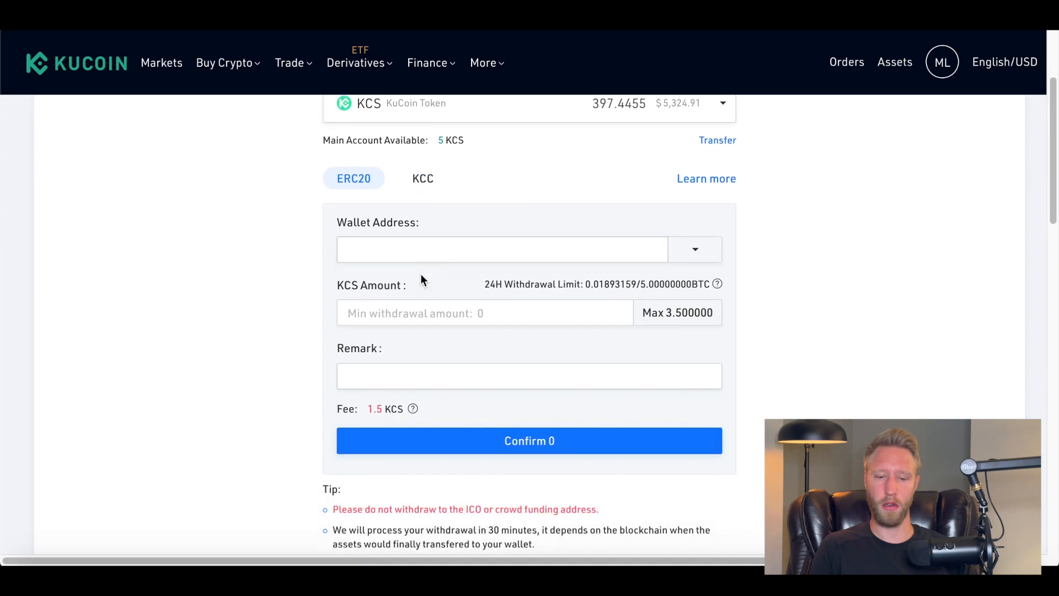
left_click(422, 179)
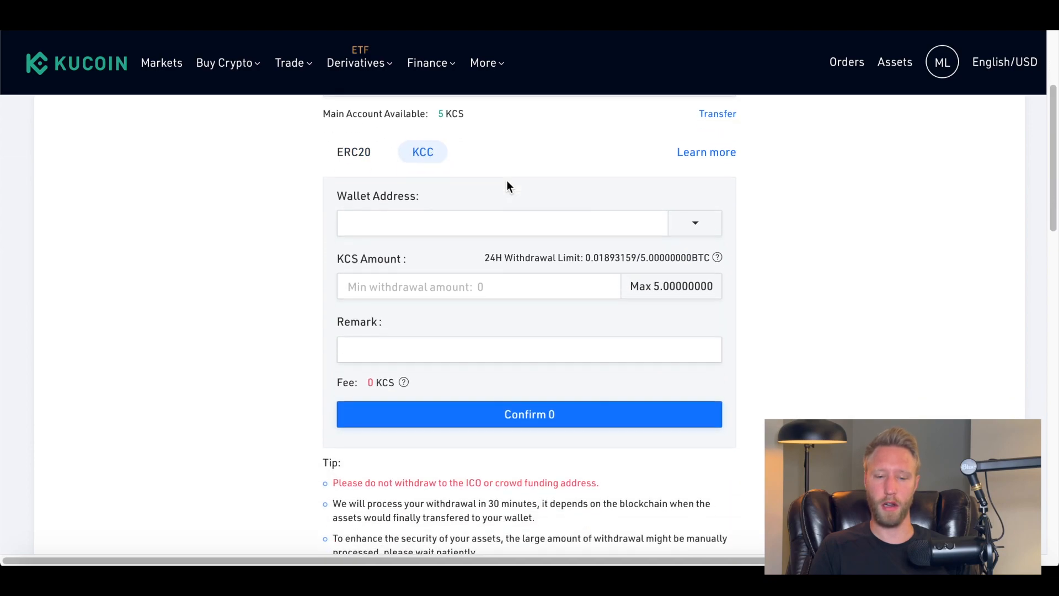
left_click(503, 223)
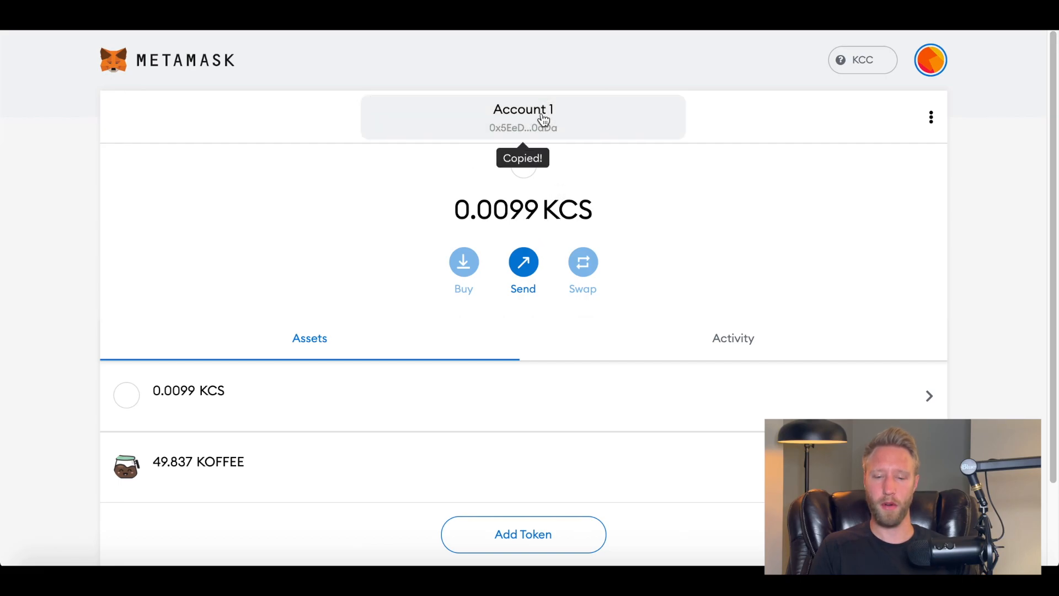
View and copy Account 1's full address from MetaMask's Account details, then close it.
left_click(929, 117)
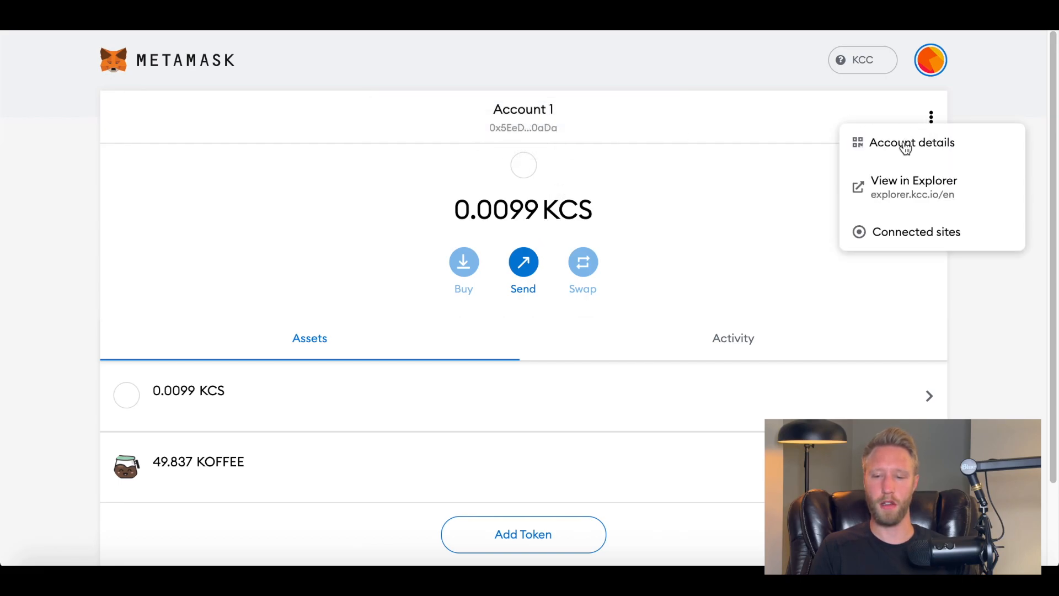
left_click(910, 143)
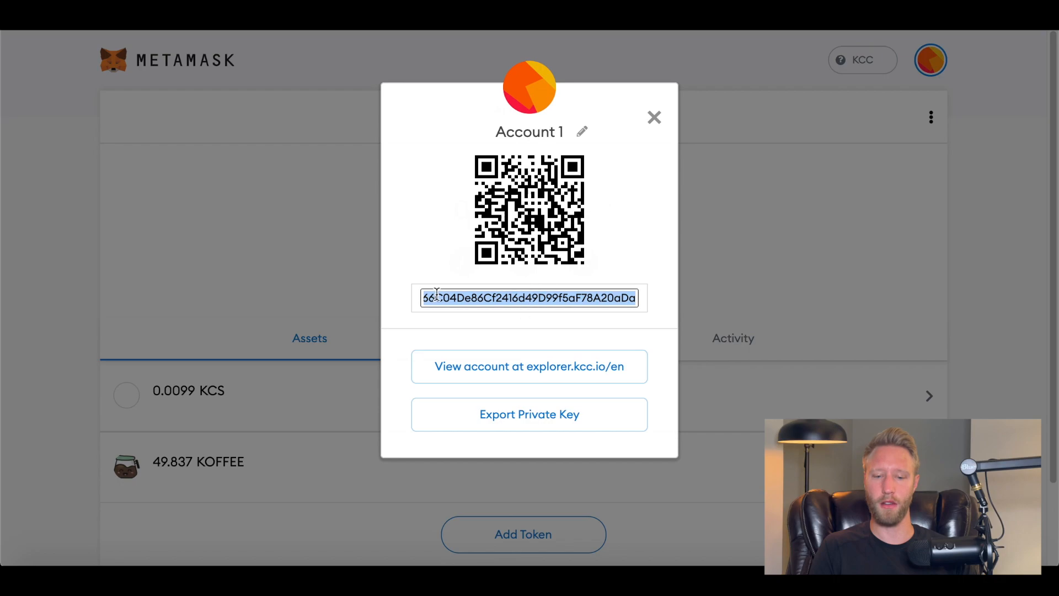
mouse_move(557, 289)
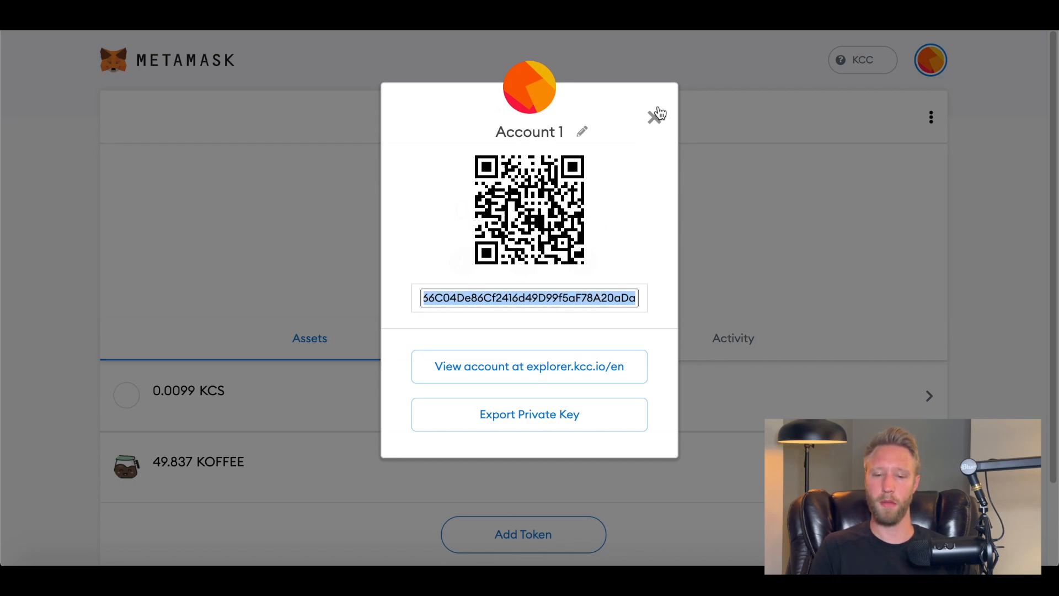
left_click(653, 113)
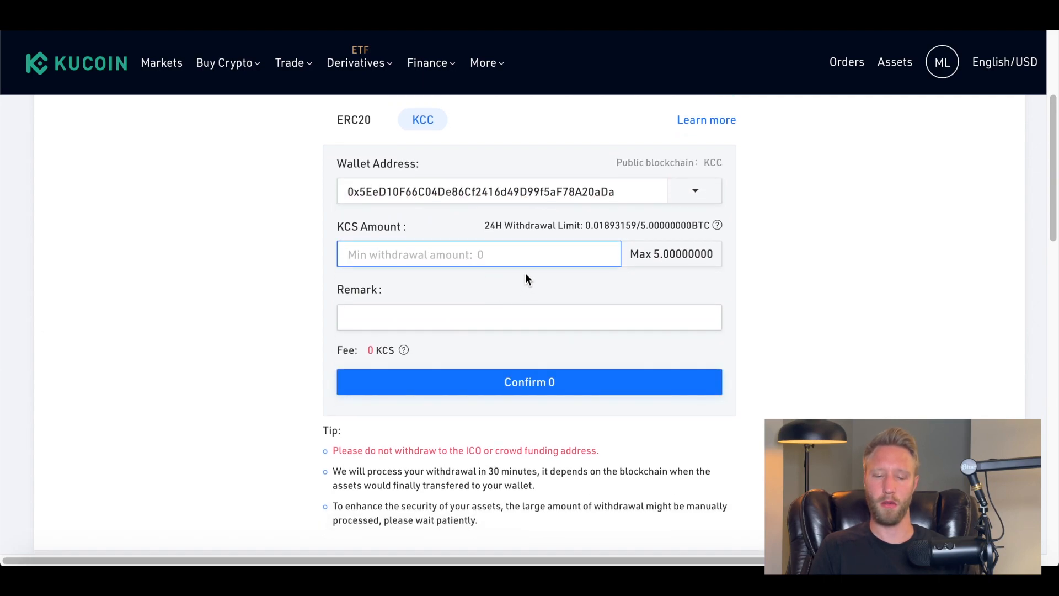
Set the amount to the maximum 5 KCS and confirm to bring up the tamper-proofing summary.
left_click(646, 254)
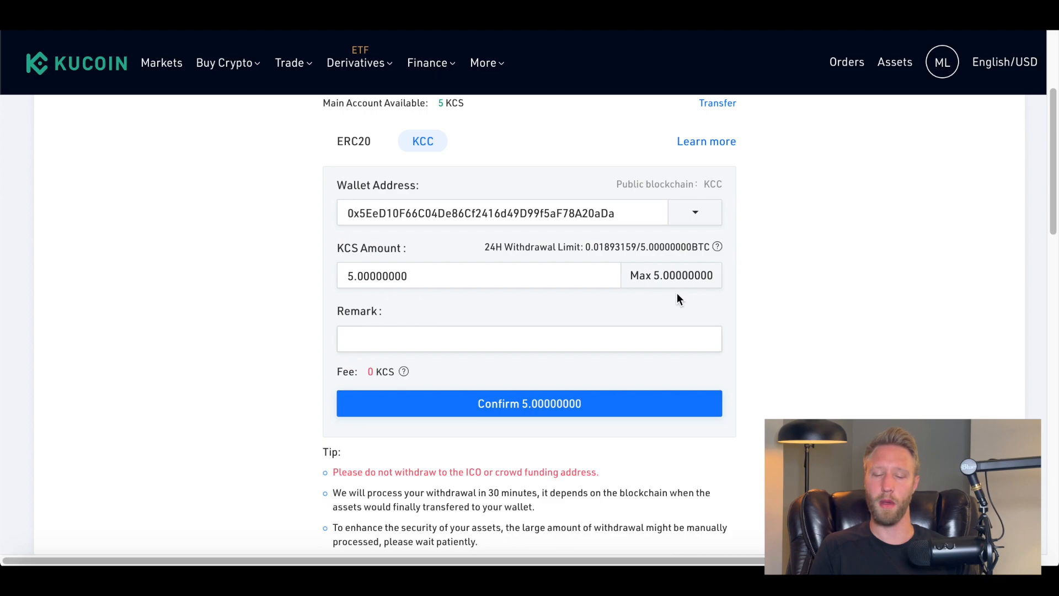
scroll("down", 3)
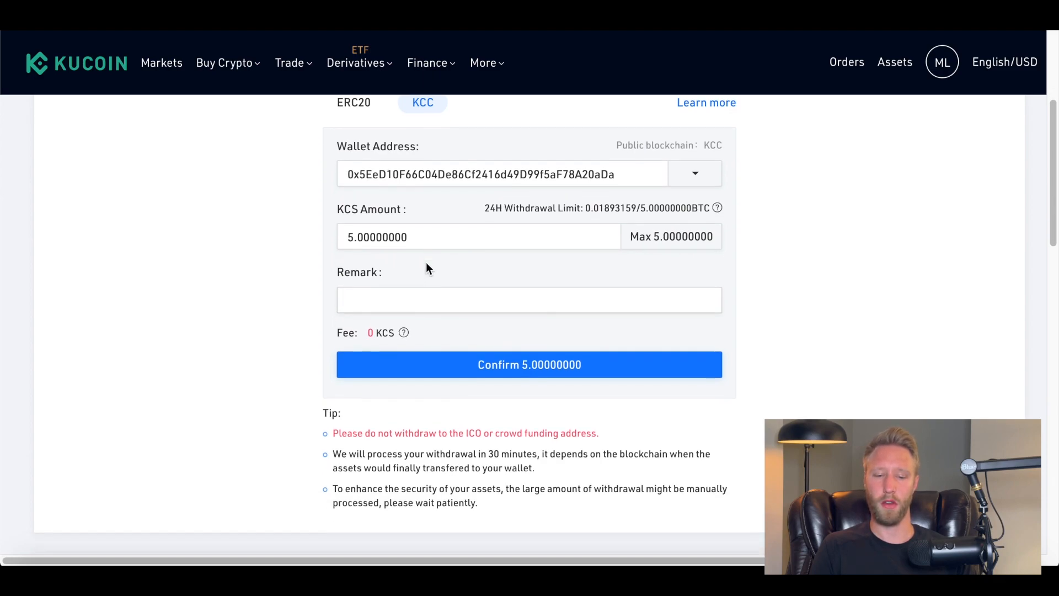
left_click(529, 364)
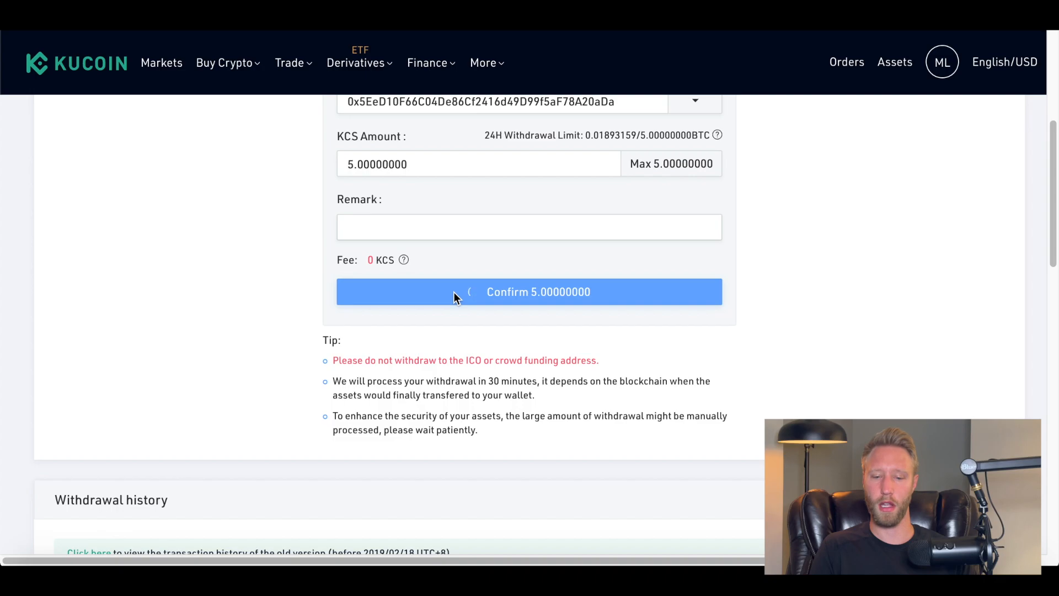
left_click(528, 291)
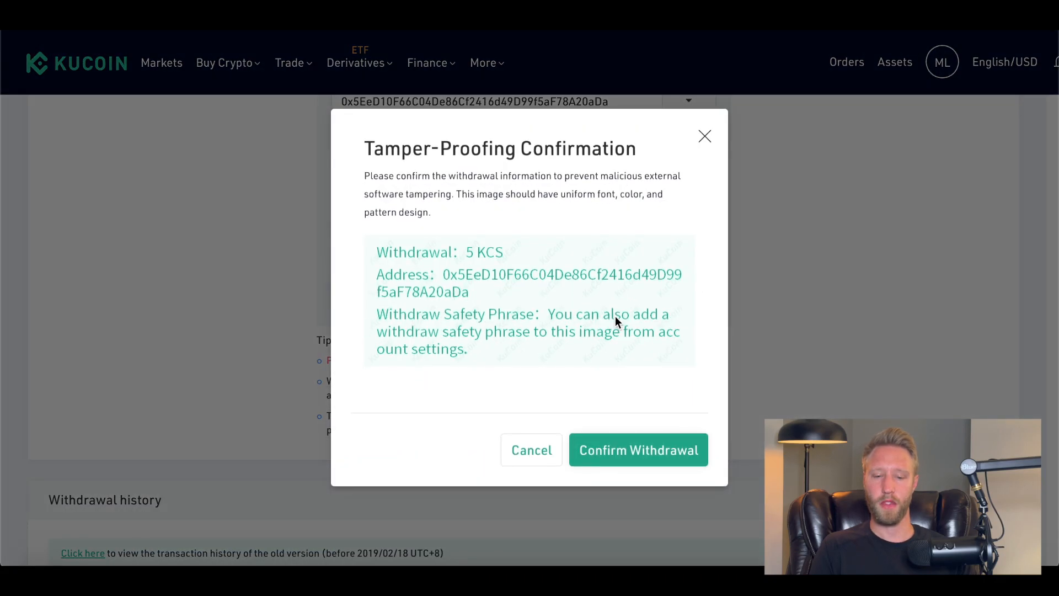
Confirm the 5 KCS withdrawal, pass security verification, and view it in the withdrawal history.
left_click(637, 450)
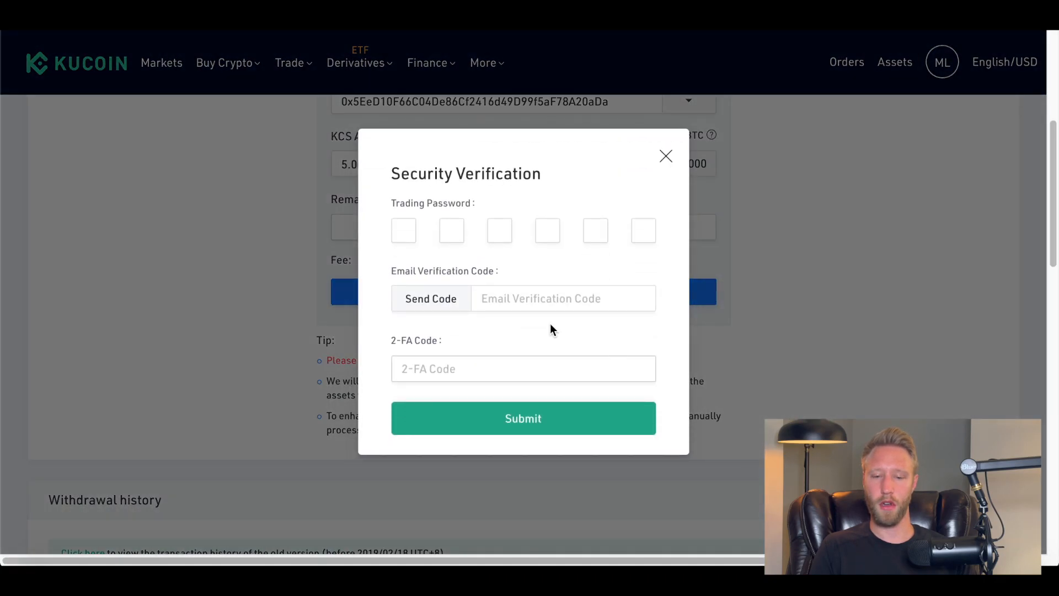
left_click(404, 230)
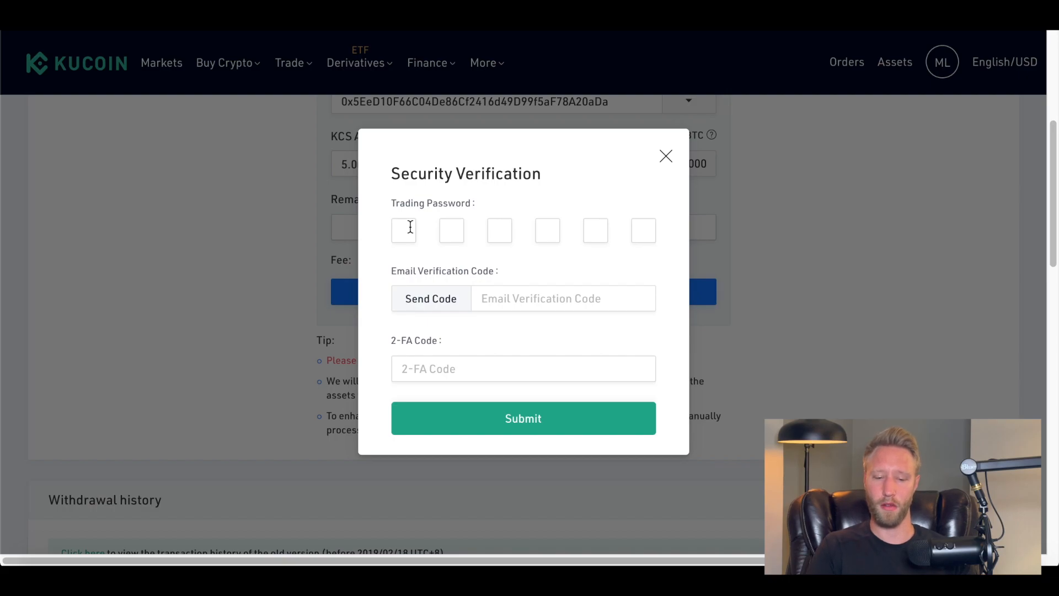
left_click(665, 157)
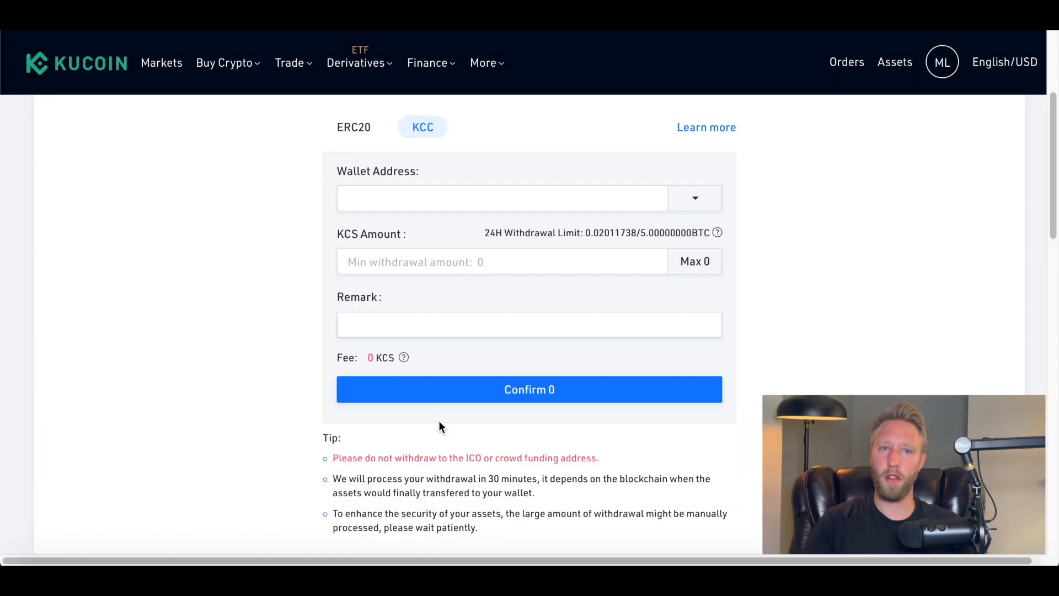
scroll("down", 3)
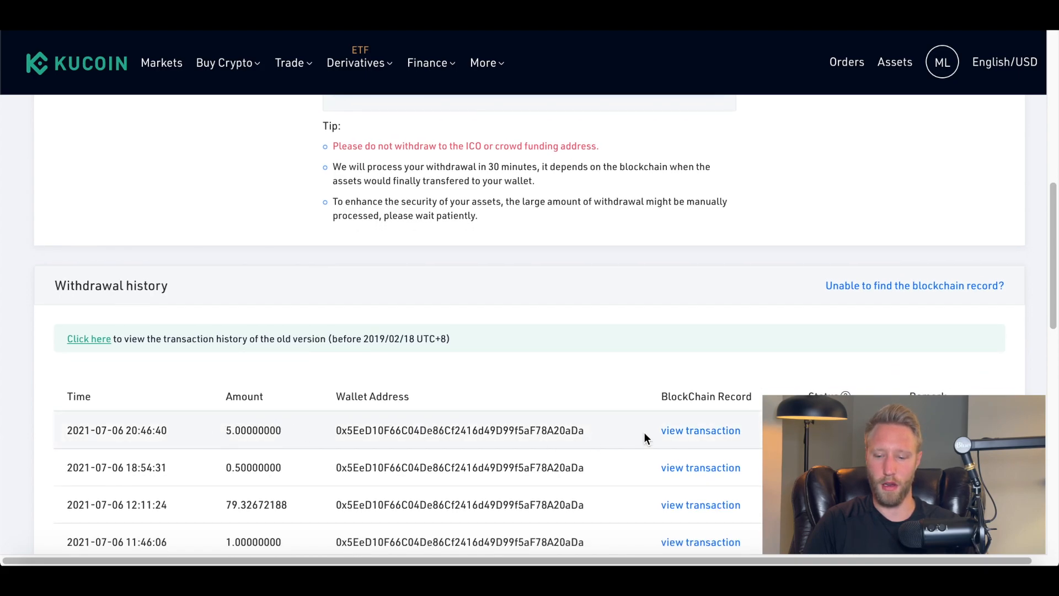
mouse_move(243, 436)
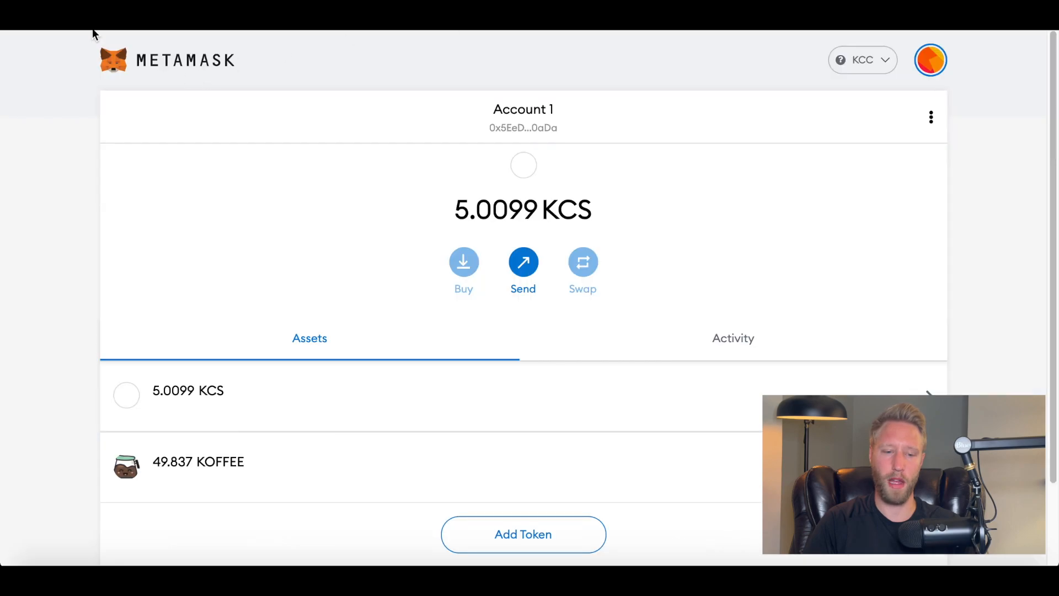
mouse_move(401, 208)
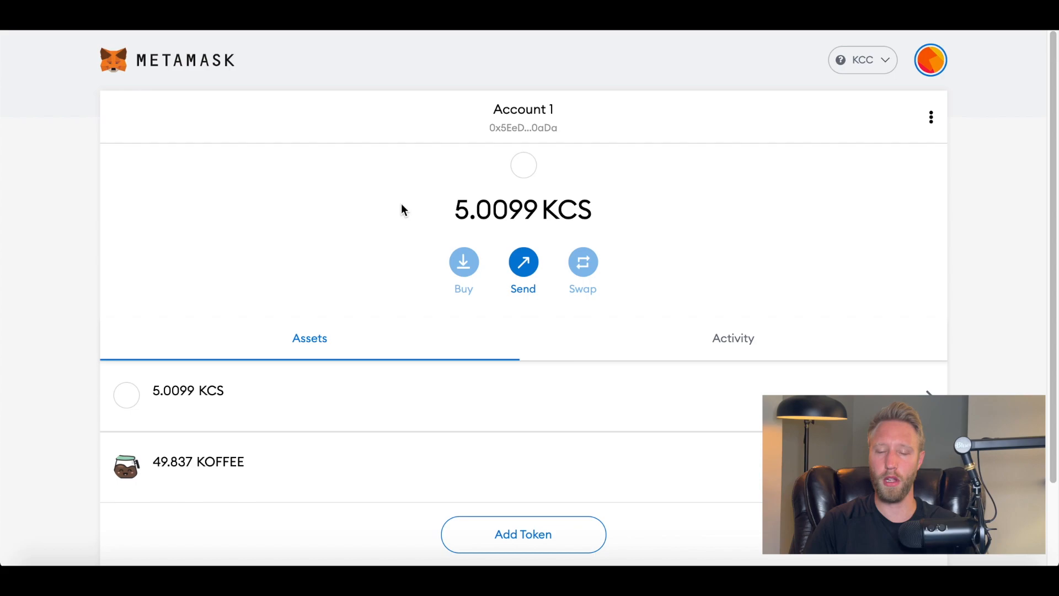
mouse_move(391, 296)
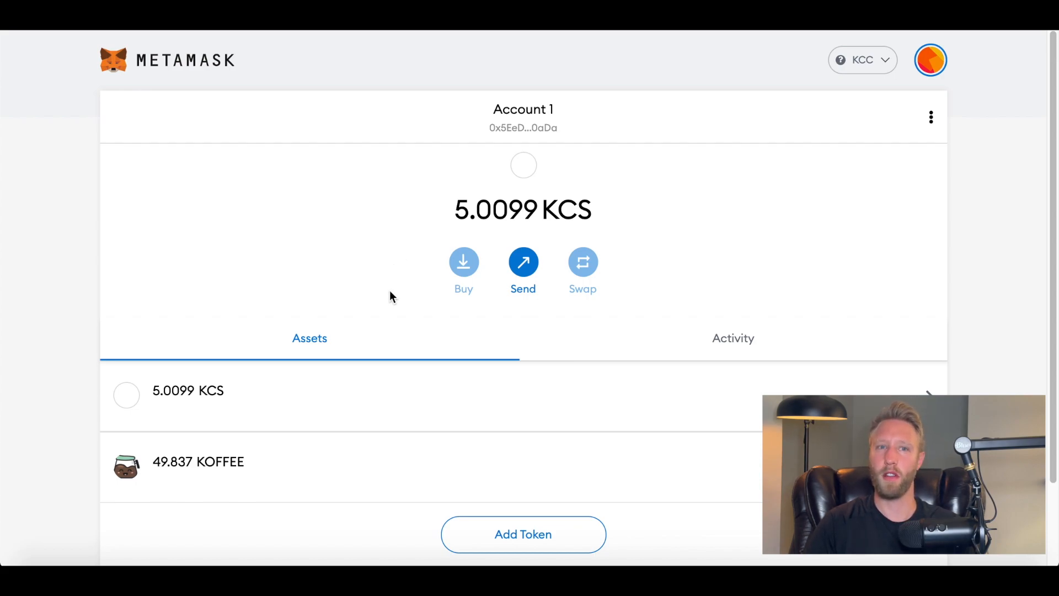
mouse_move(559, 86)
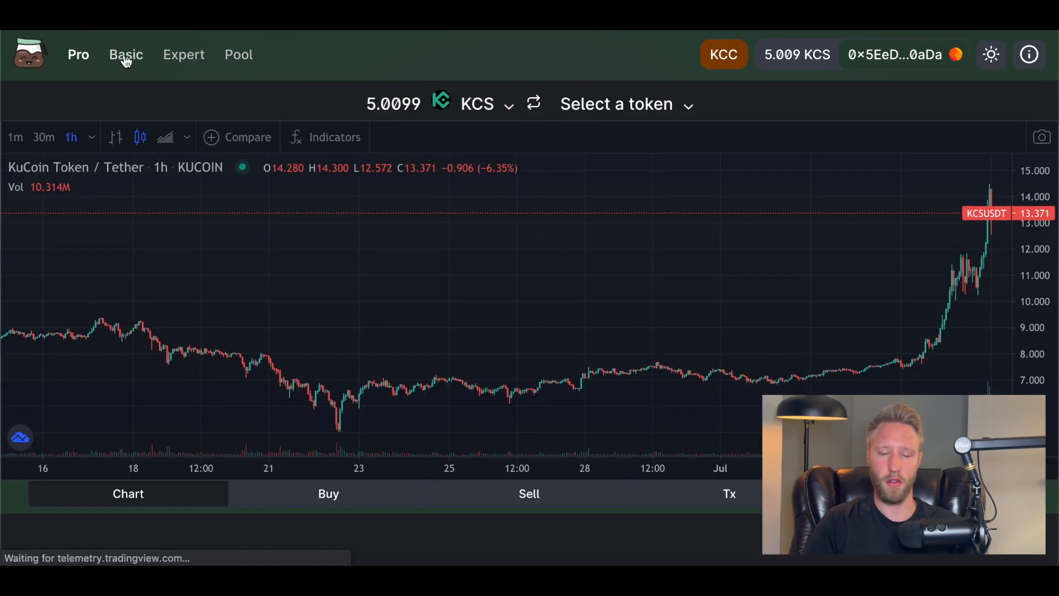
In the Basic swap view, choose KOFFEE as the token to receive.
left_click(126, 55)
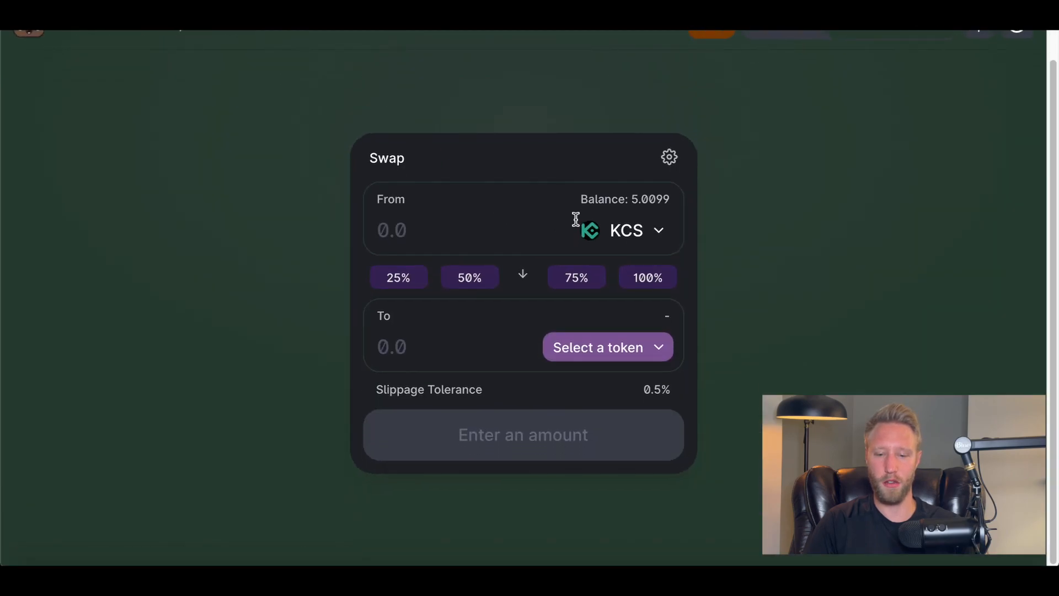
mouse_move(519, 325)
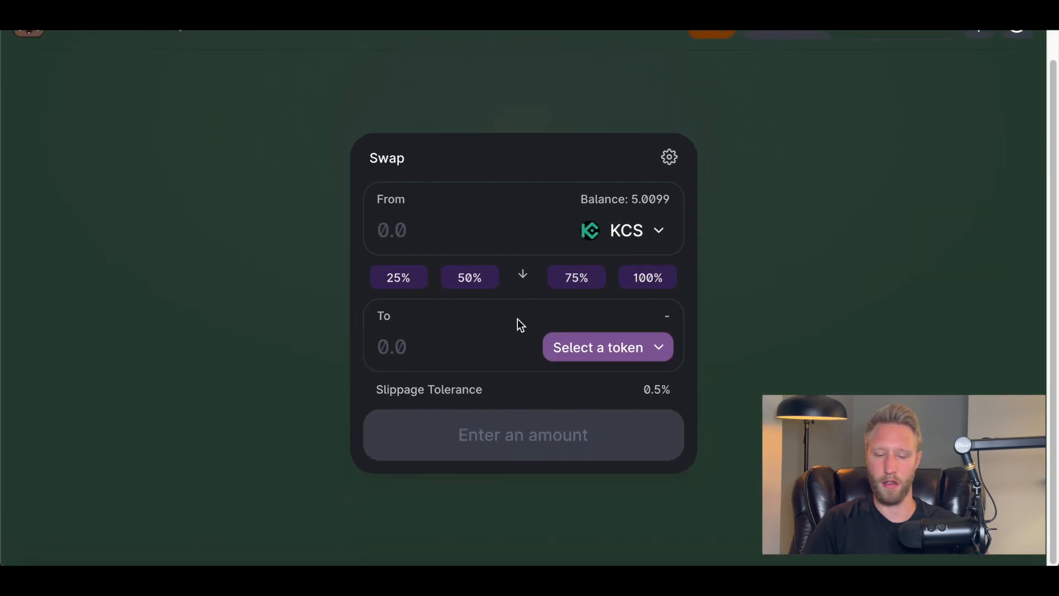
left_click(608, 346)
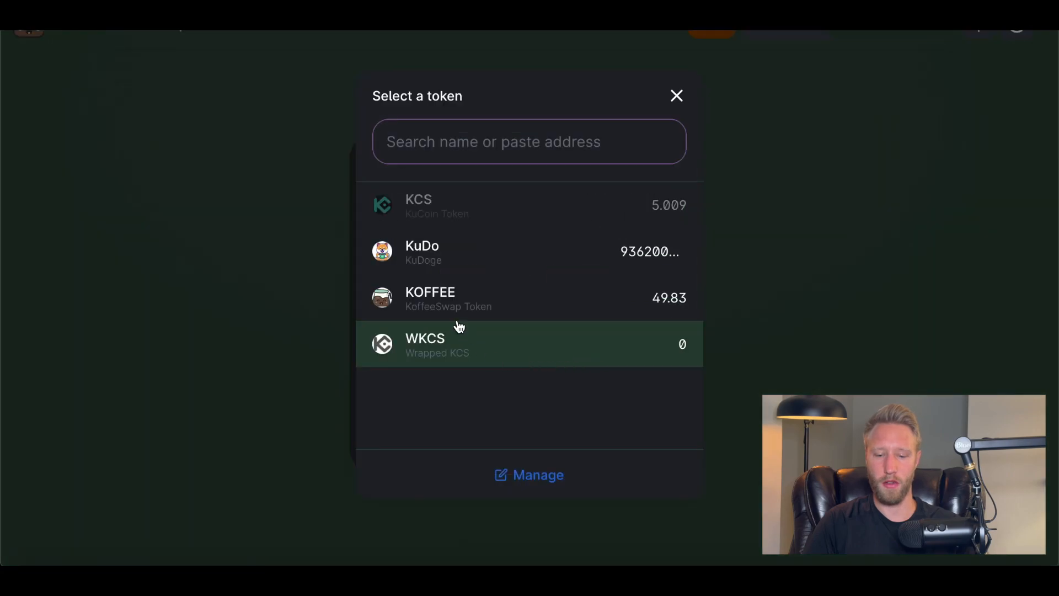
left_click(431, 298)
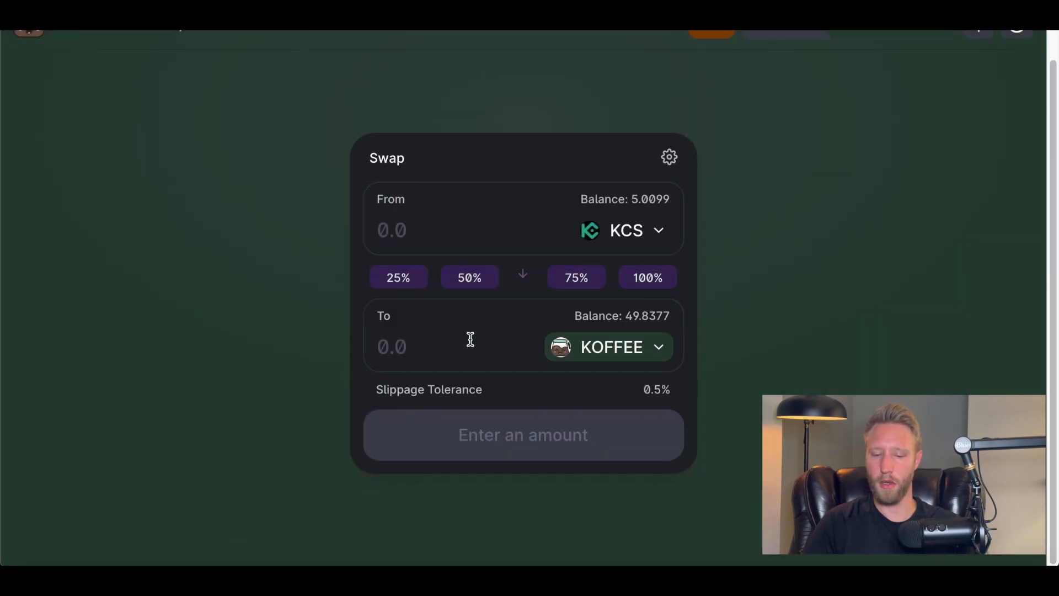
mouse_move(470, 340)
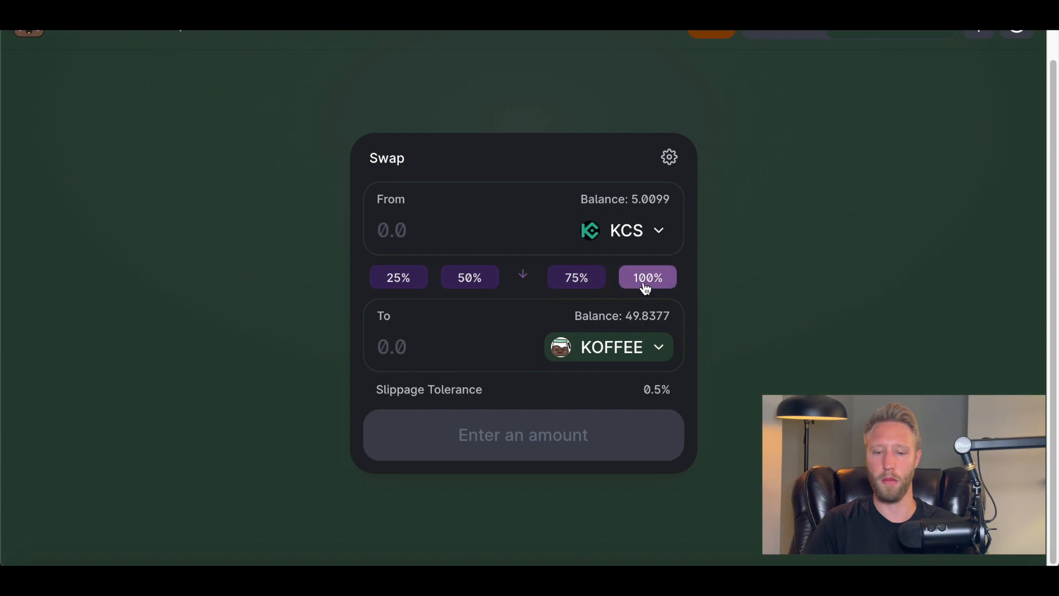
Use 100% of the KCS balance, 4.9999 KCS, giving about 4.91837 KOFFEE.
left_click(646, 277)
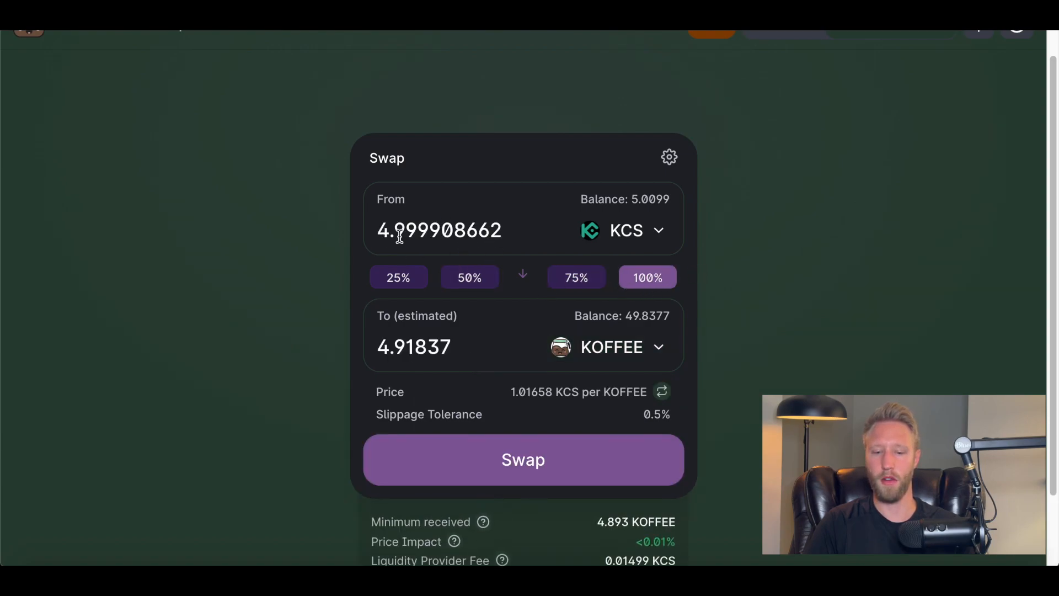
scroll("down", 3)
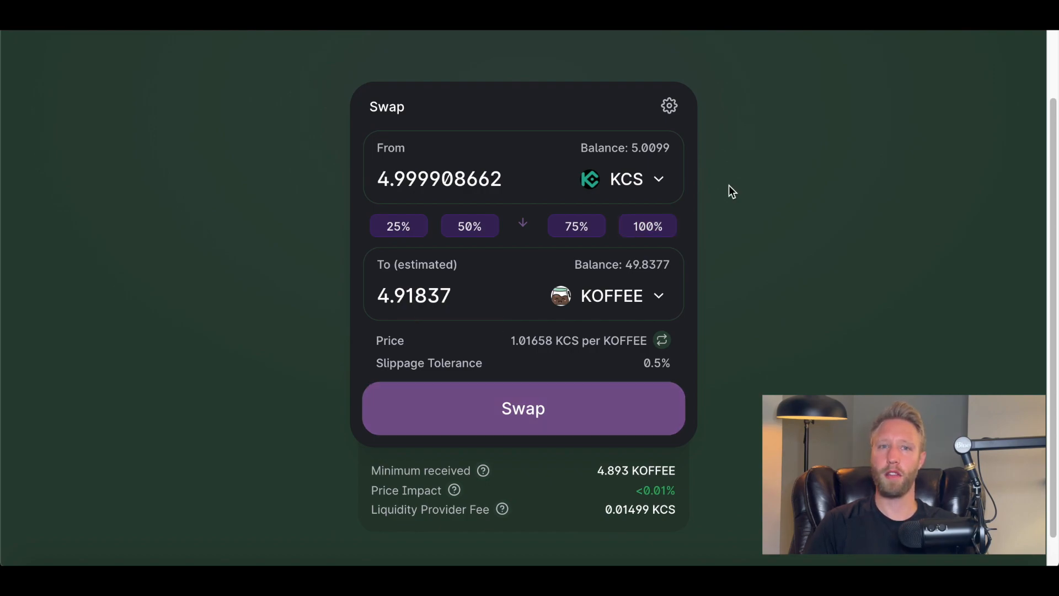
left_click(668, 105)
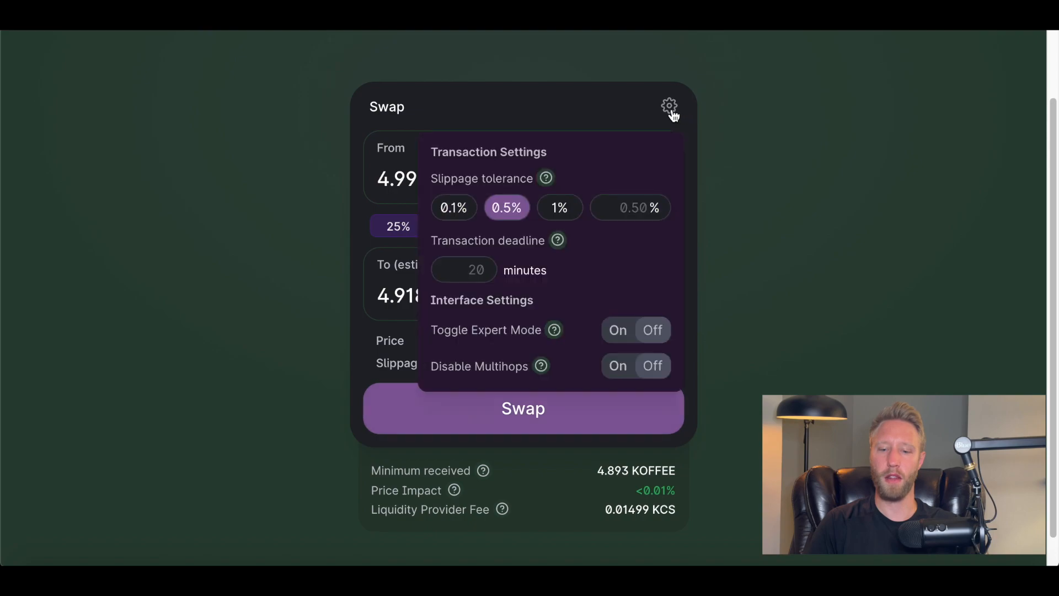
mouse_move(511, 231)
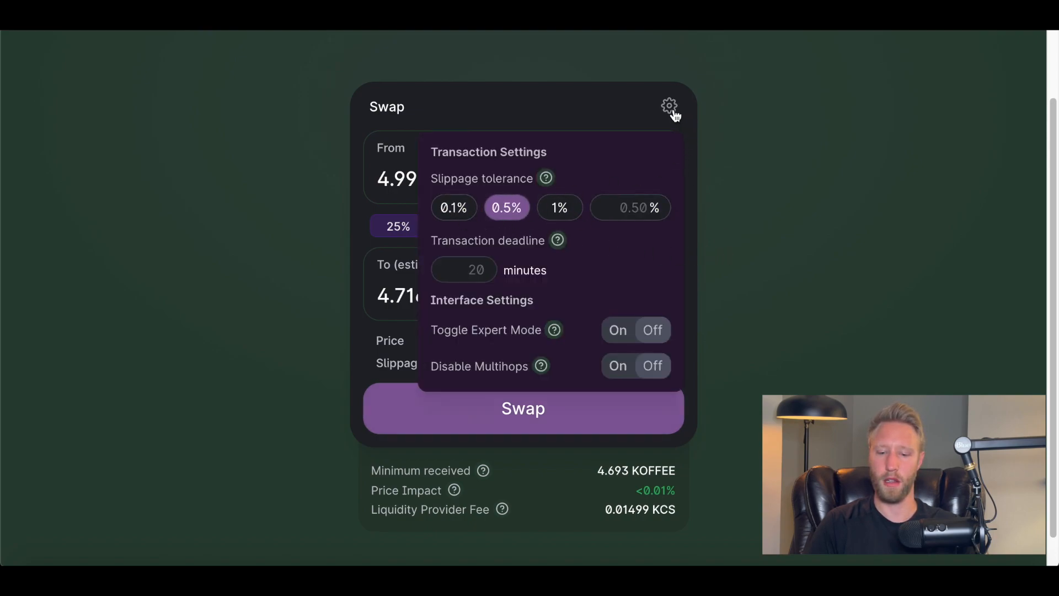
left_click(670, 104)
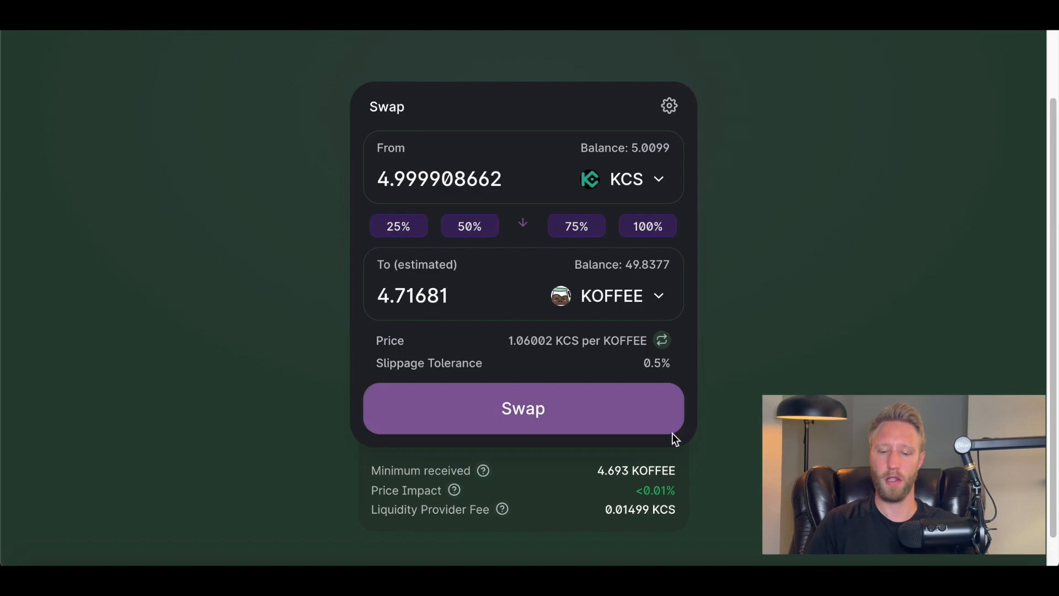
left_click(523, 408)
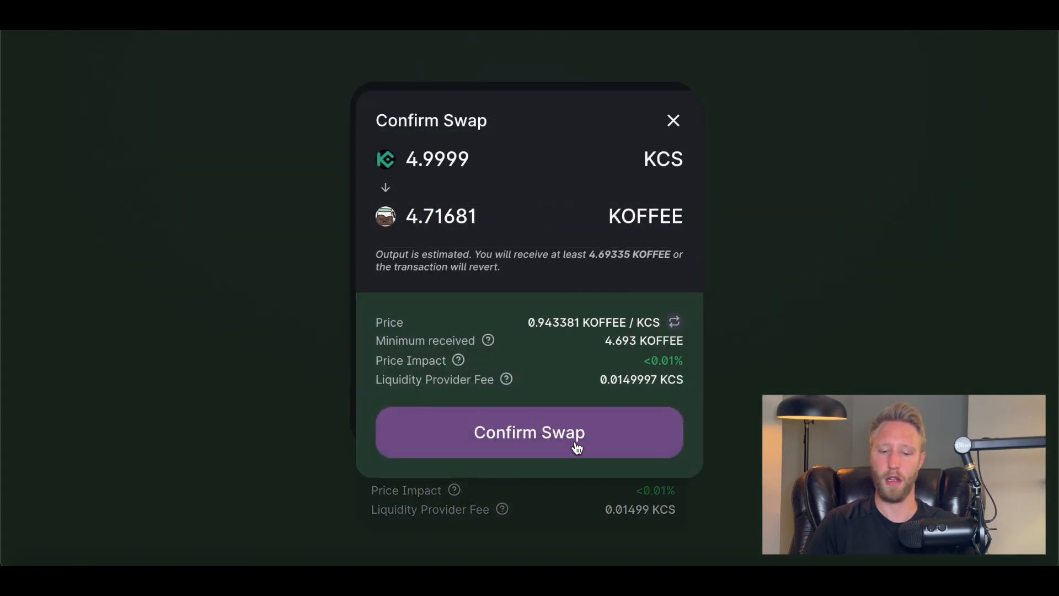
Confirm the 4.9999 KCS to KOFFEE swap and add the KOFFEE token to MetaMask.
left_click(528, 432)
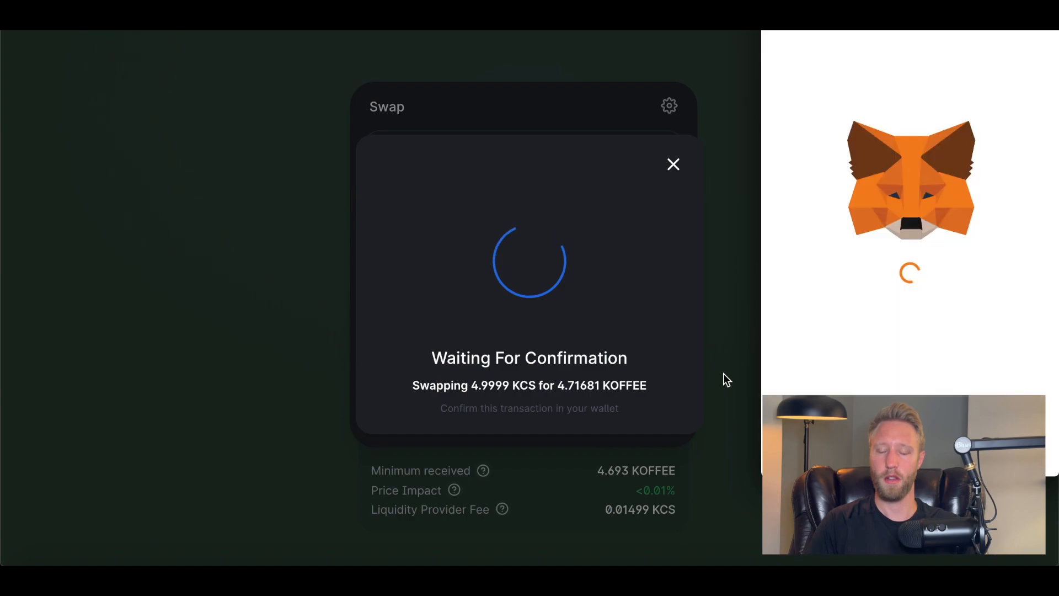
mouse_move(580, 305)
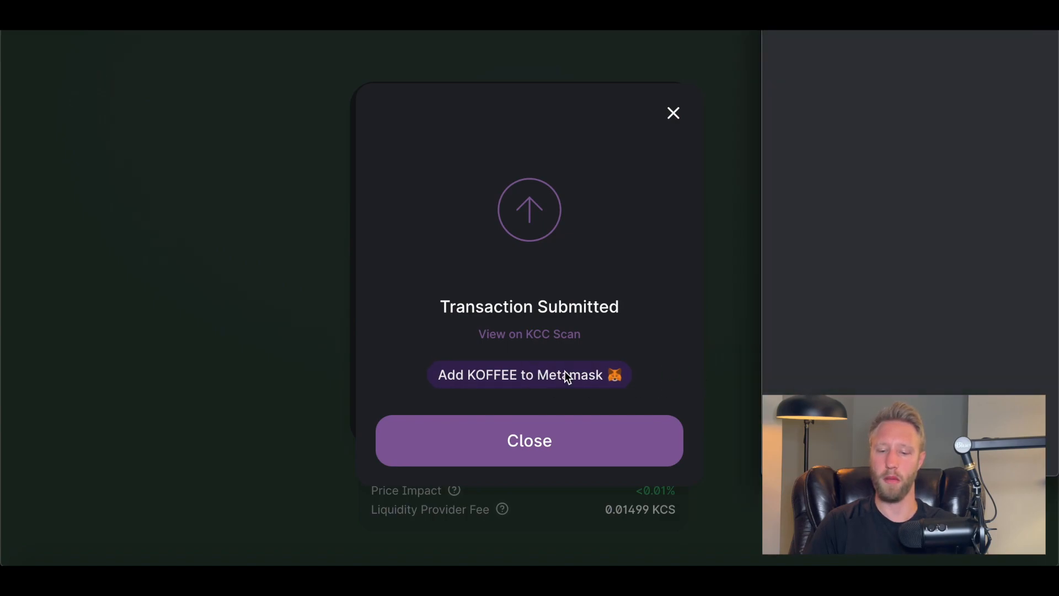
left_click(530, 375)
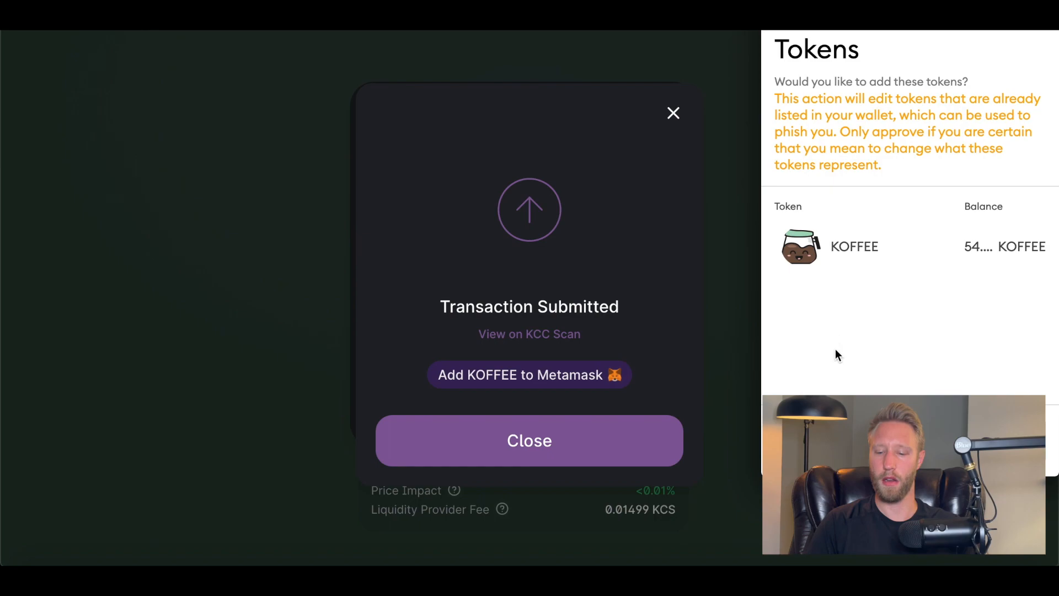
left_click(529, 376)
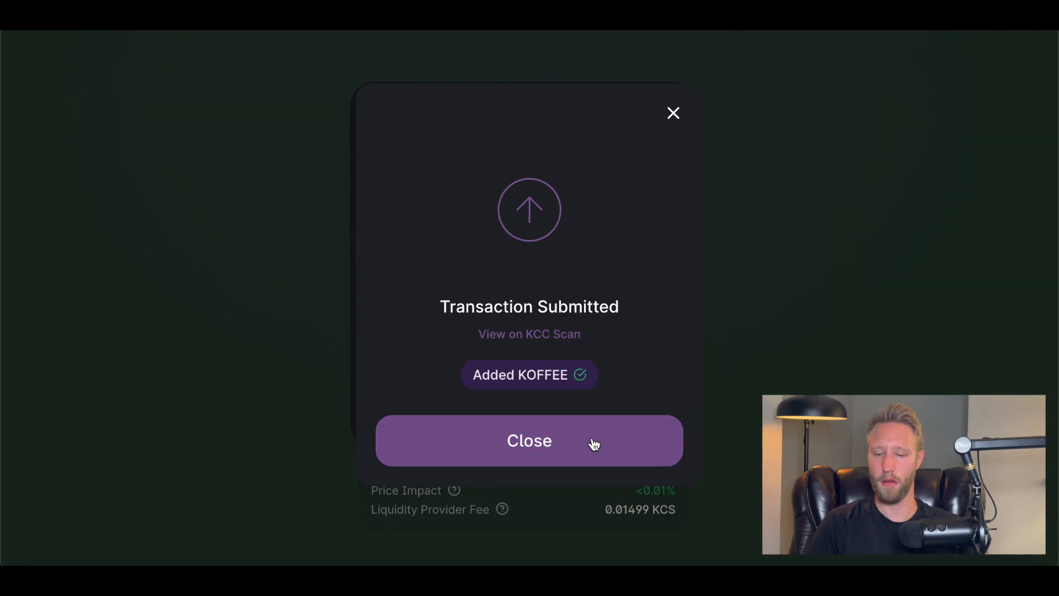
left_click(530, 441)
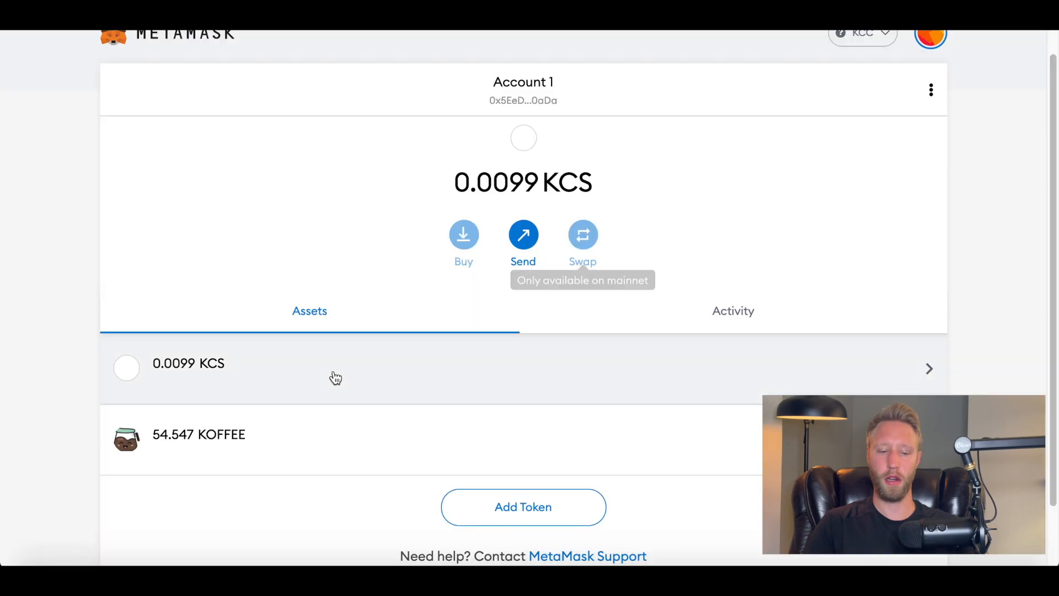
mouse_move(209, 263)
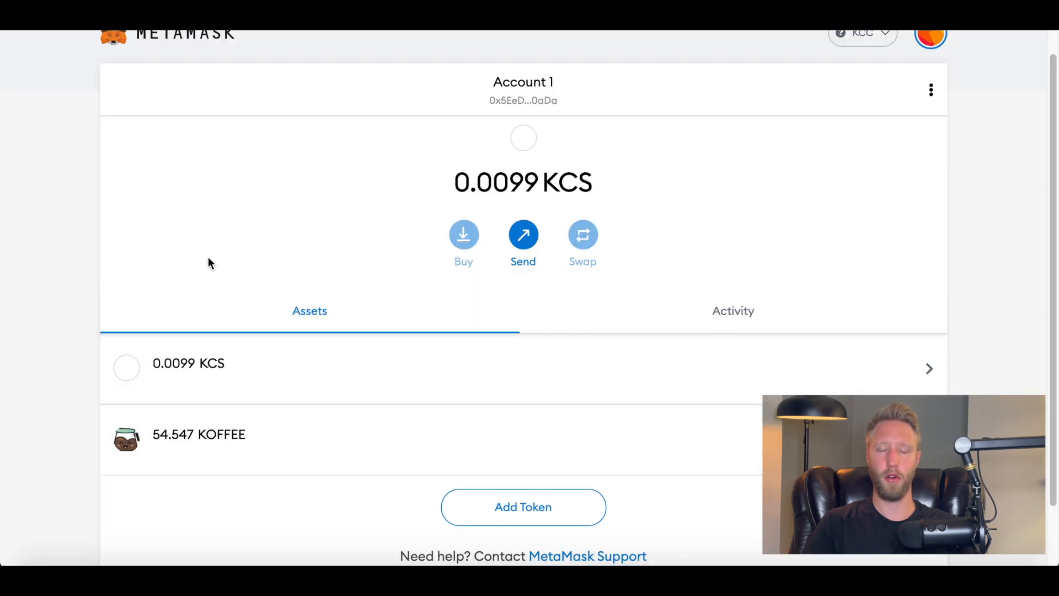